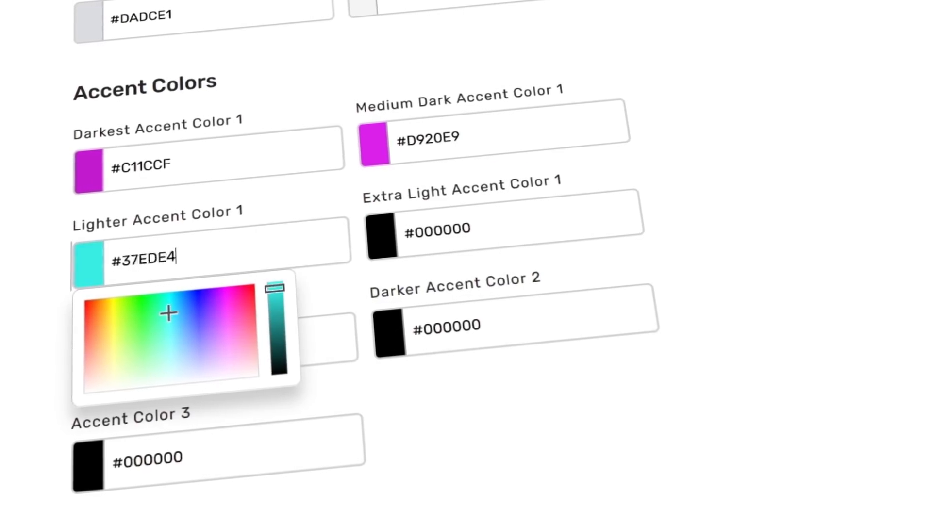
Step: Open the Coder Coder GitHub Sponsors page and scroll through its monthly tiers
left_click(383, 228)
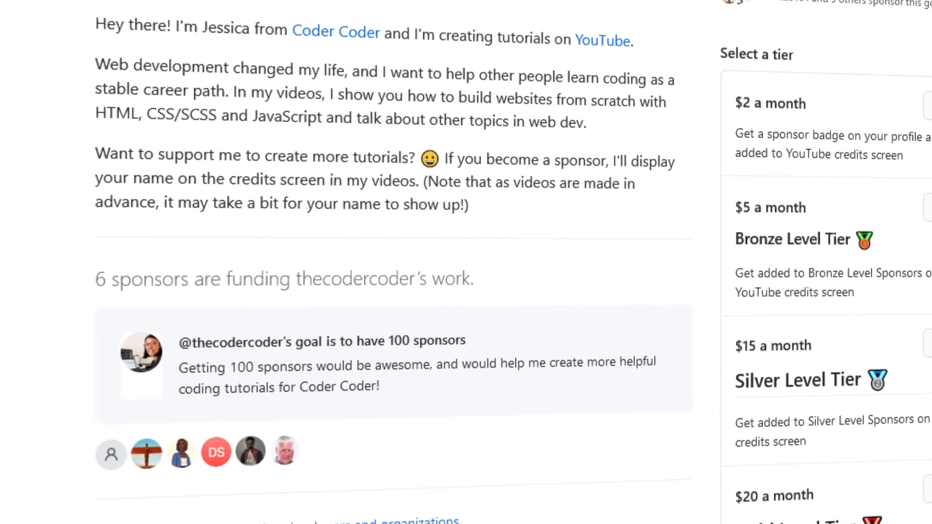
scroll("down", 3)
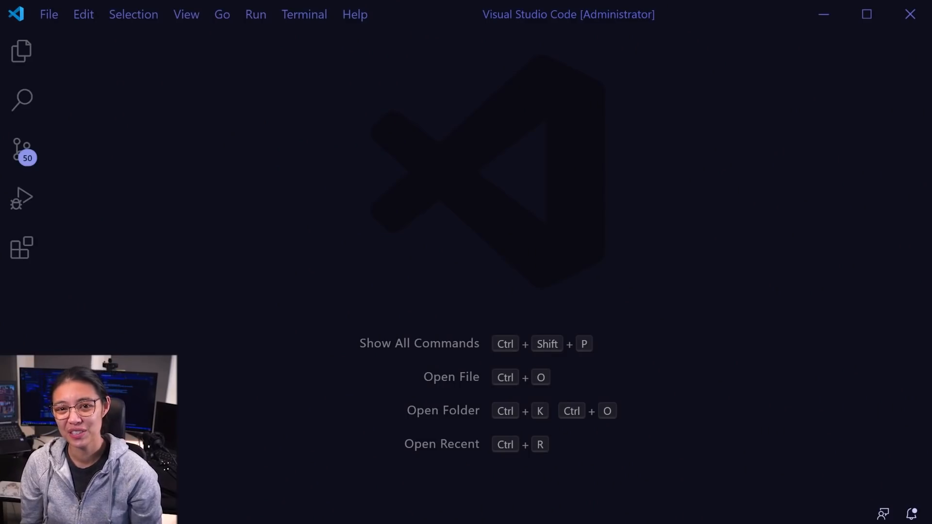
mouse_move(220, 241)
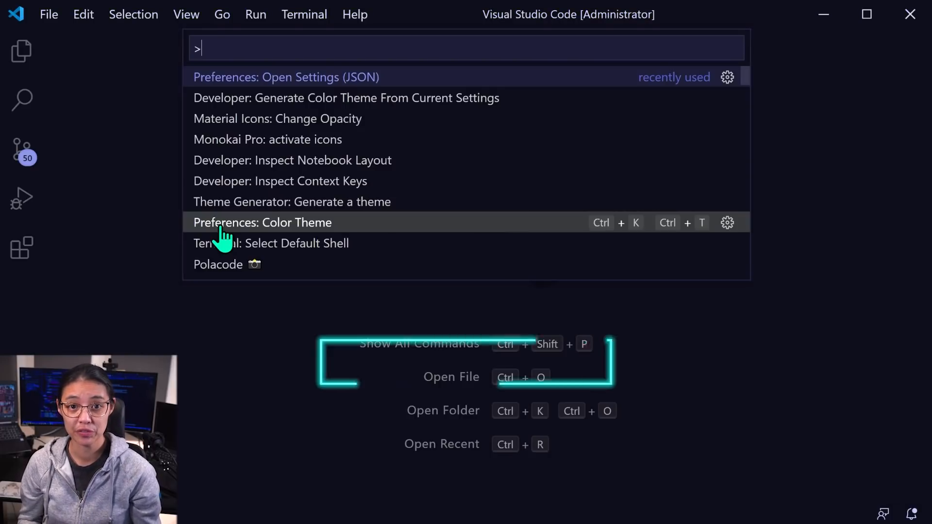
Step: Filter the Command Palette with 'Open settings' to list the settings commands
type("Op")
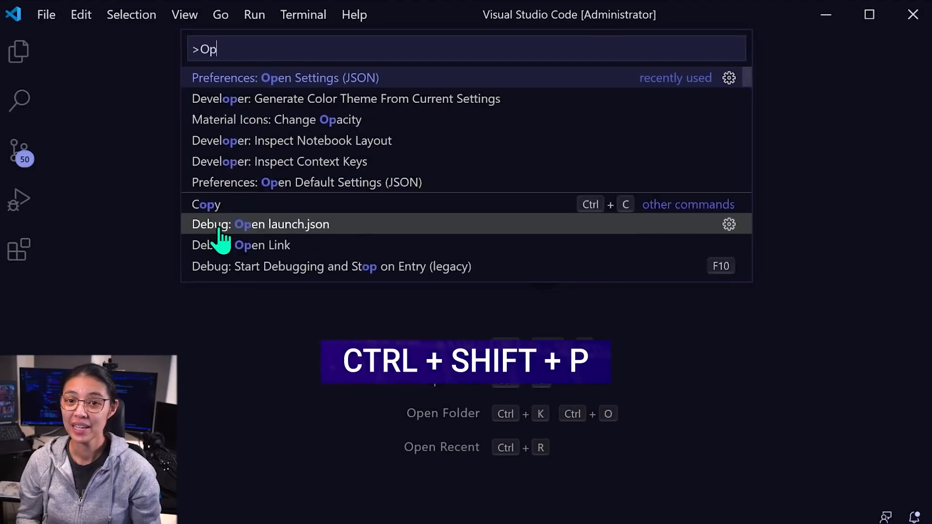
type("en settings")
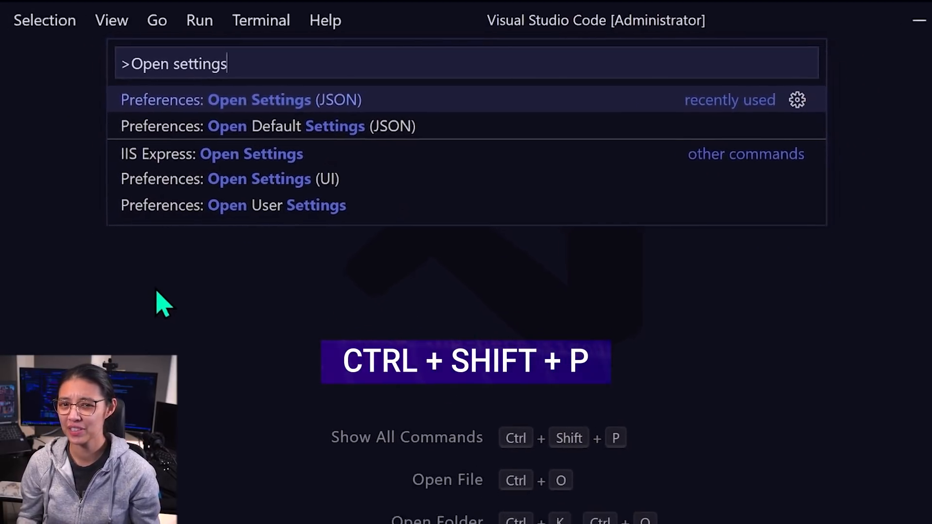
Step: Add workbench.colorCustomizations with tab.activeBackground '#ff0000' to settings.json and save
left_click(259, 99)
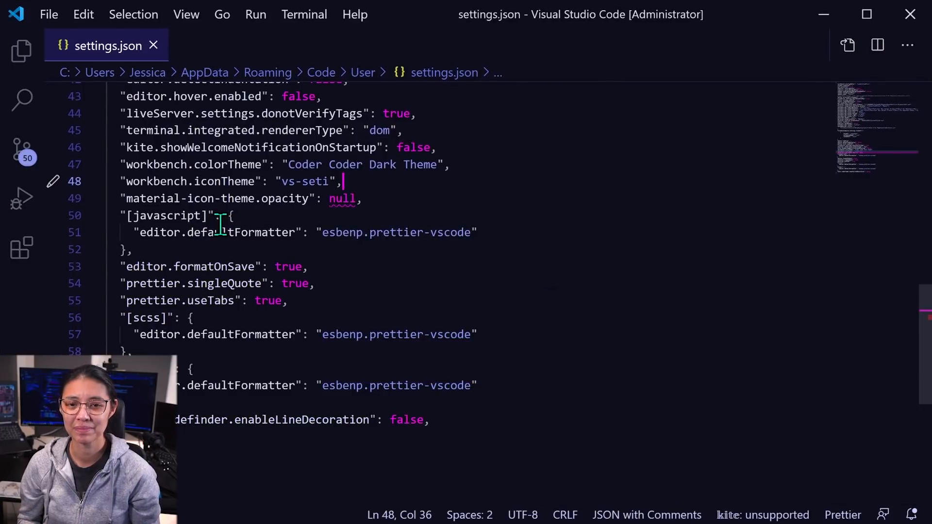
type("wo")
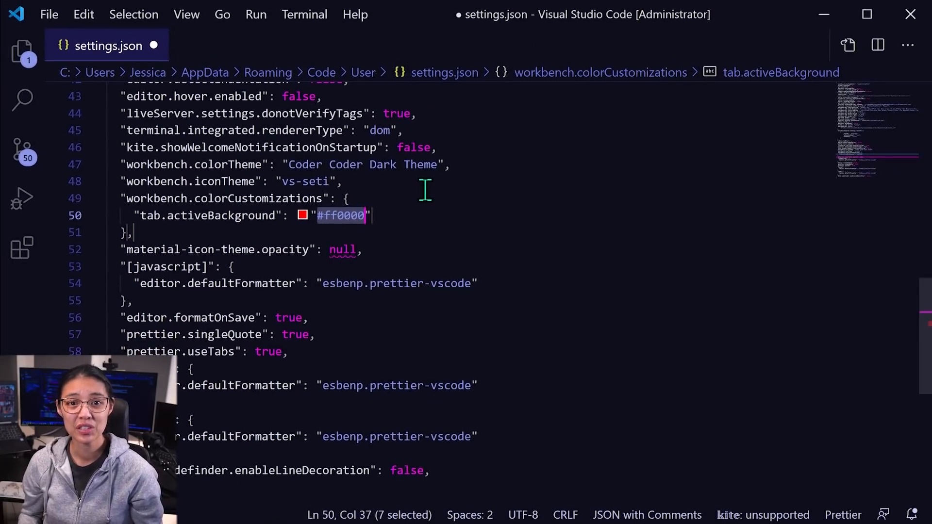
key("ctrl+s")
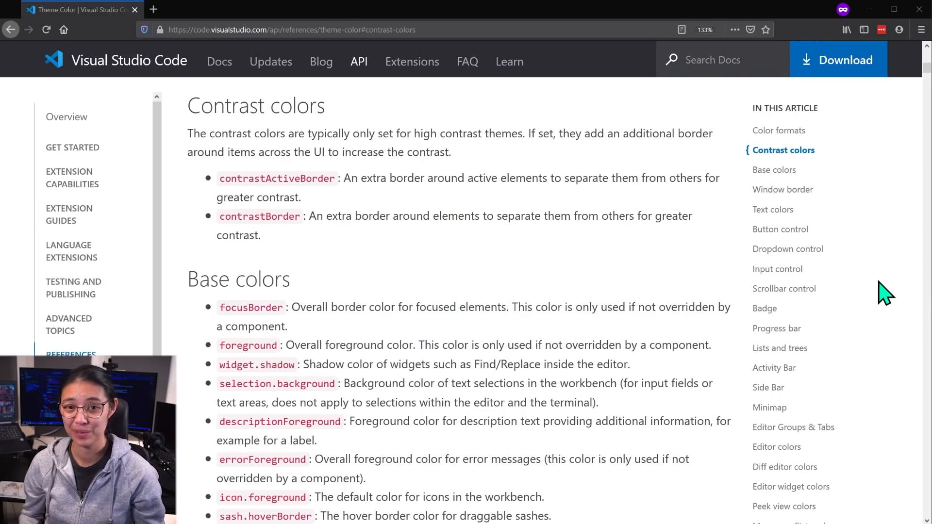
scroll("down", 3)
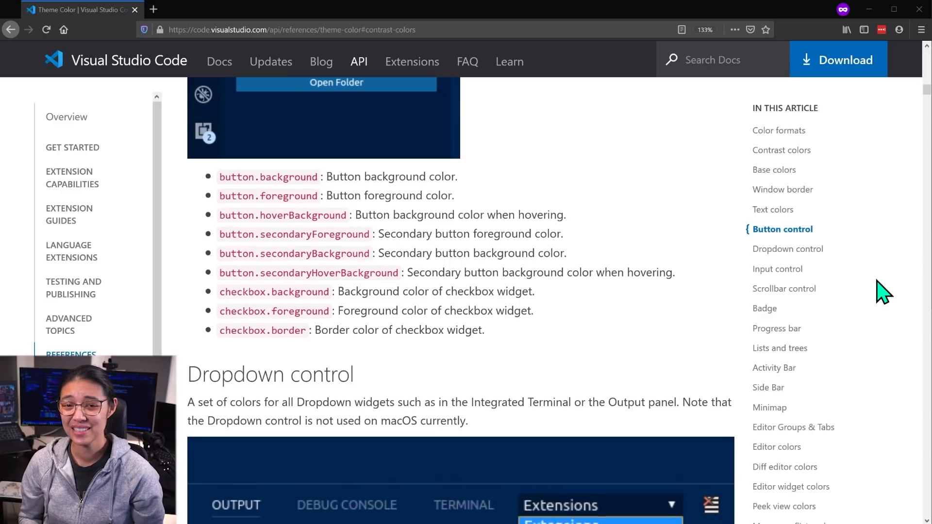
scroll("down", 3)
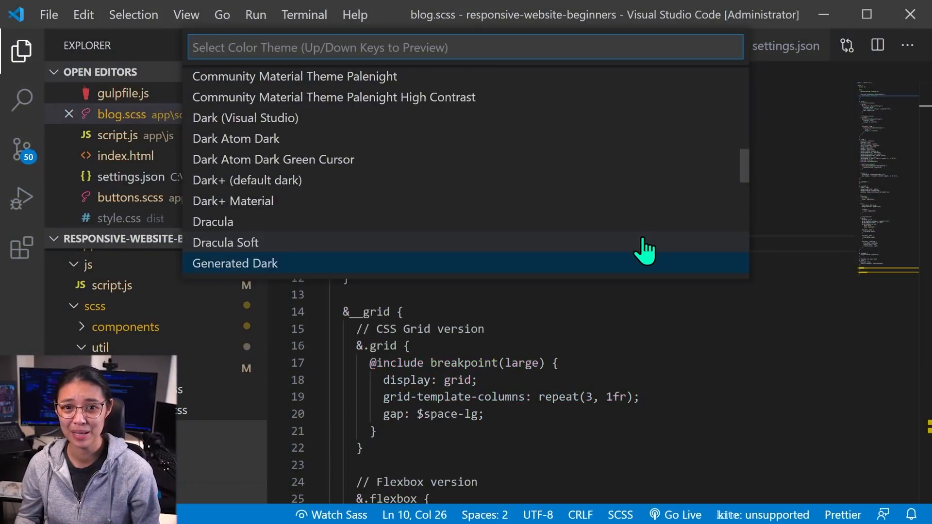
Step: Dismiss the color theme picker after previewing installed themes
key("Escape")
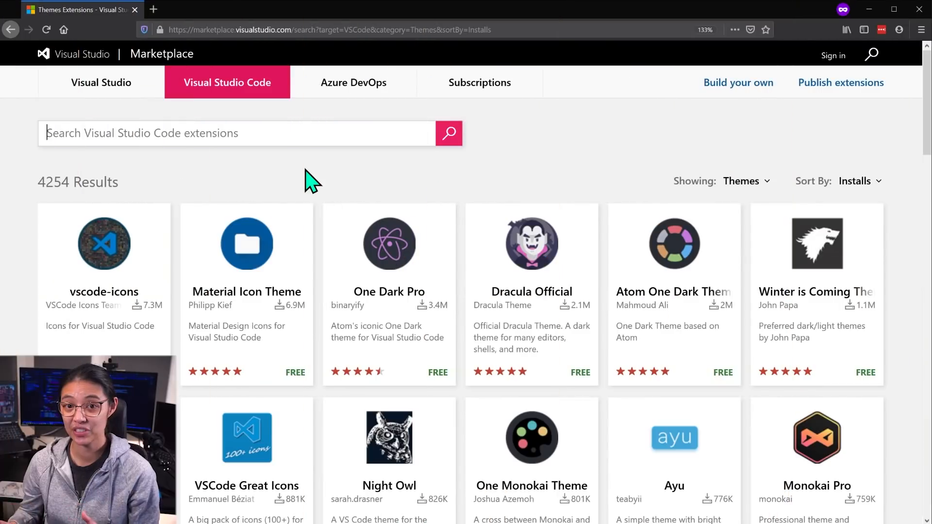
Step: Search the Marketplace for 'theme' extensions and scroll the results
type("theme")
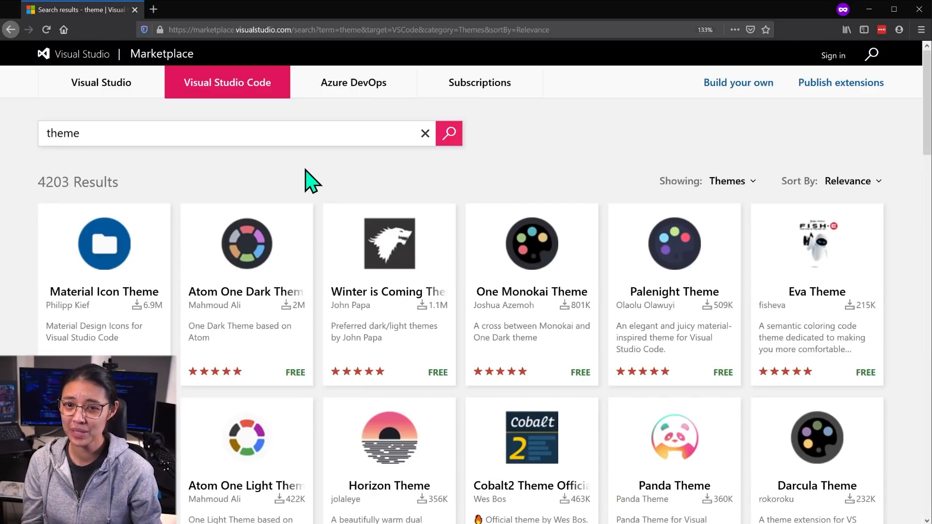
mouse_move(445, 185)
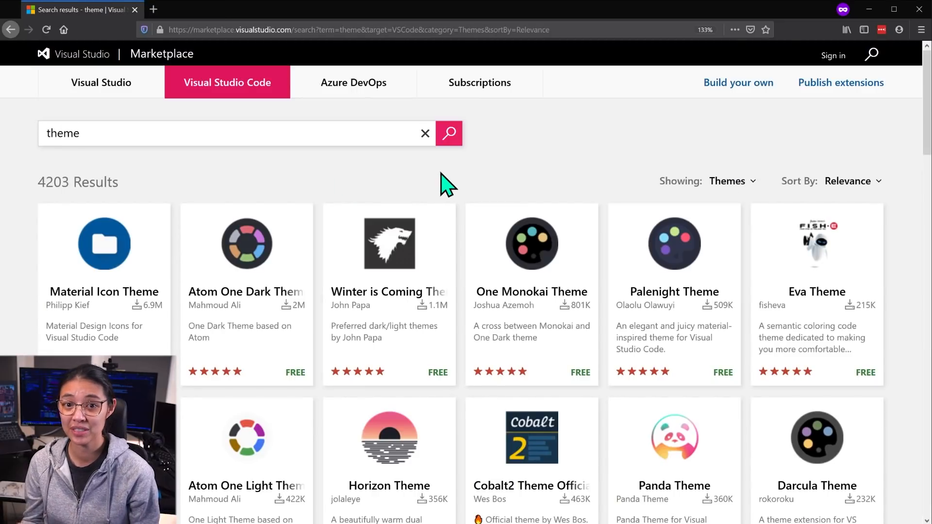
scroll("down", 3)
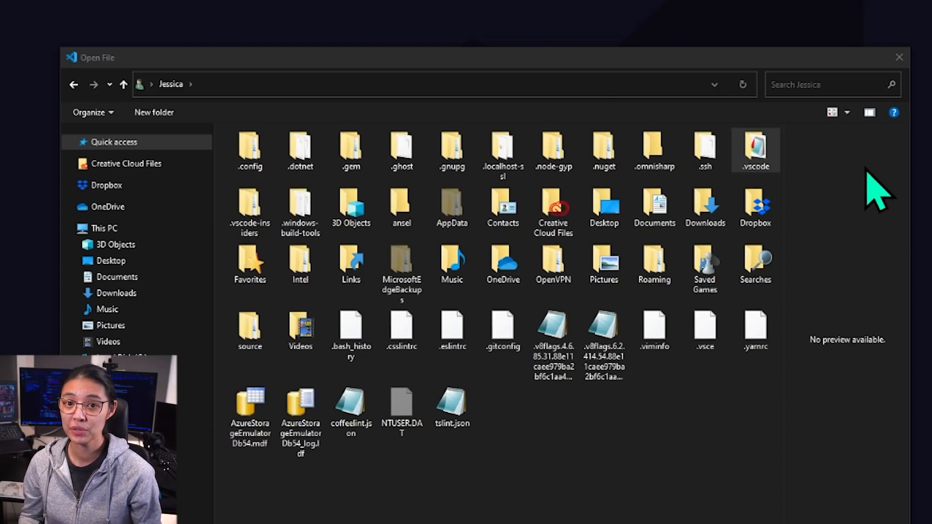
Step: Open monokai-dark-soda-color-theme.json via .vscode, extensions, Monokai Dark Soda, and themes
double_click(754, 149)
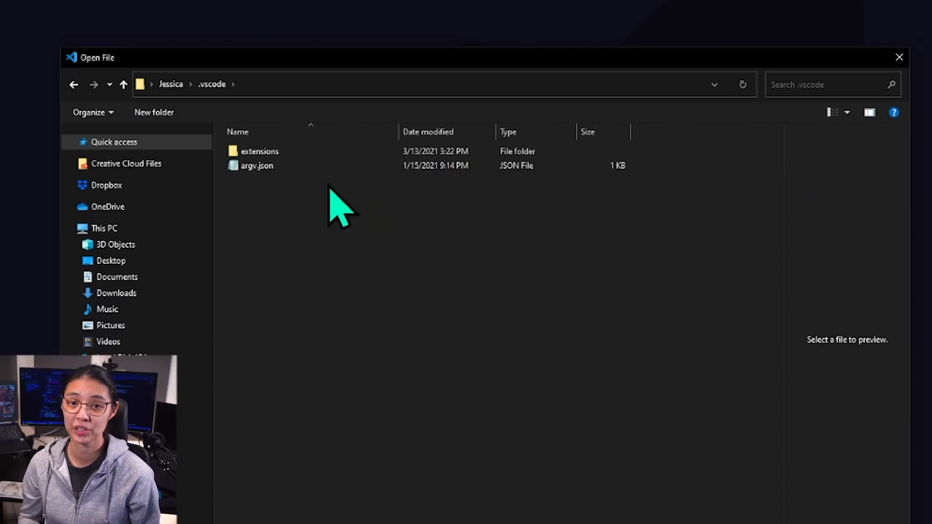
double_click(259, 150)
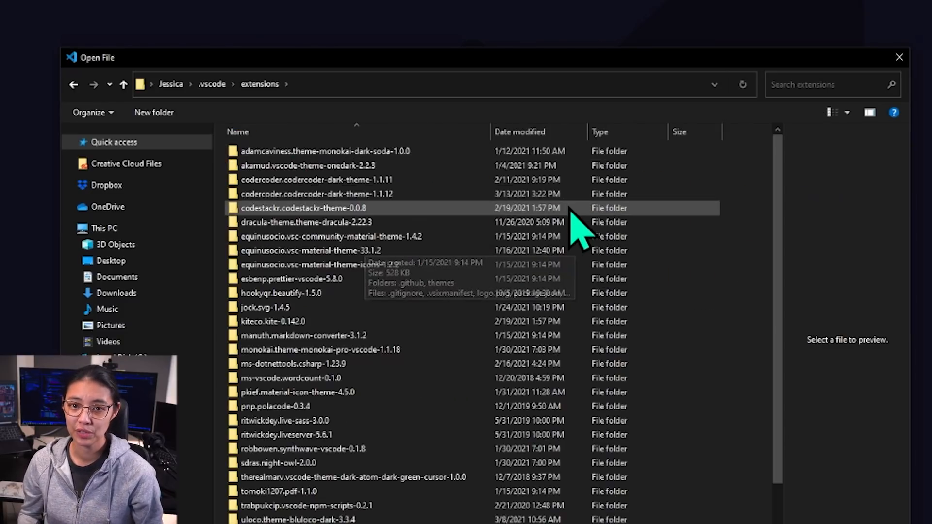
double_click(325, 151)
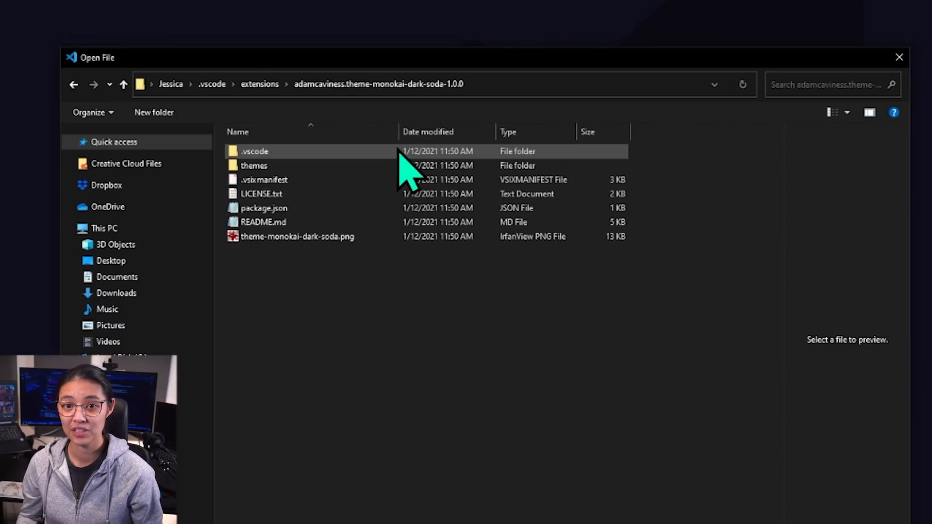
double_click(254, 165)
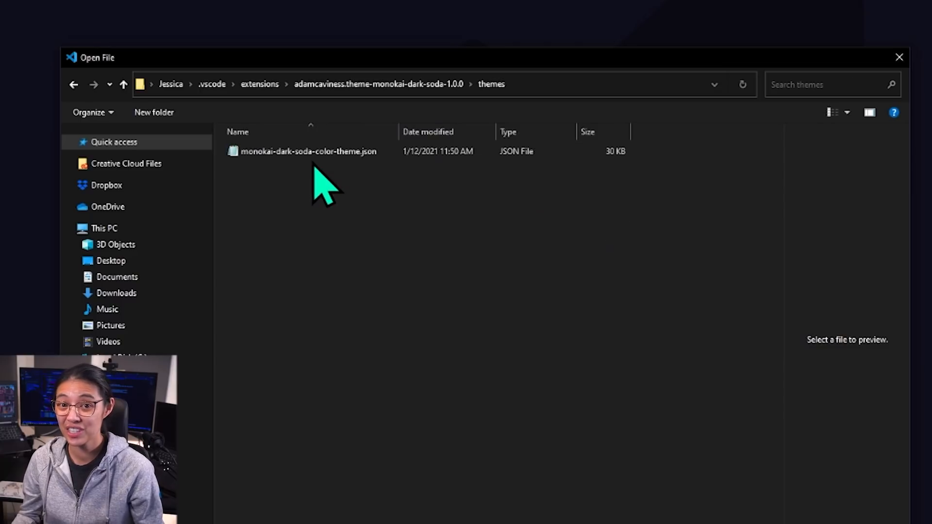
double_click(309, 151)
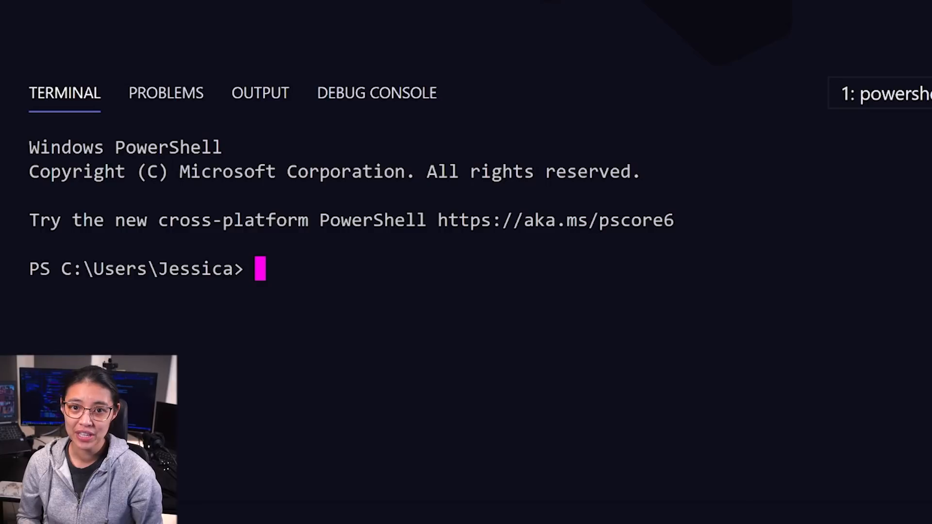
Step: In Documents\GitHub, install yo and generator-code globally, then run yo code
type("cd C:\\Users\\Jessica\\Documents\\GitHub")
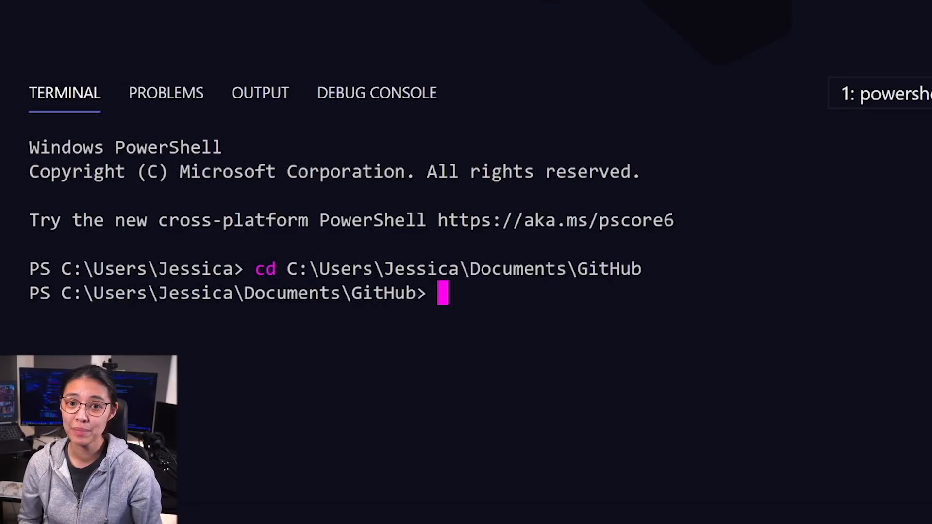
type("npm install -g yo g")
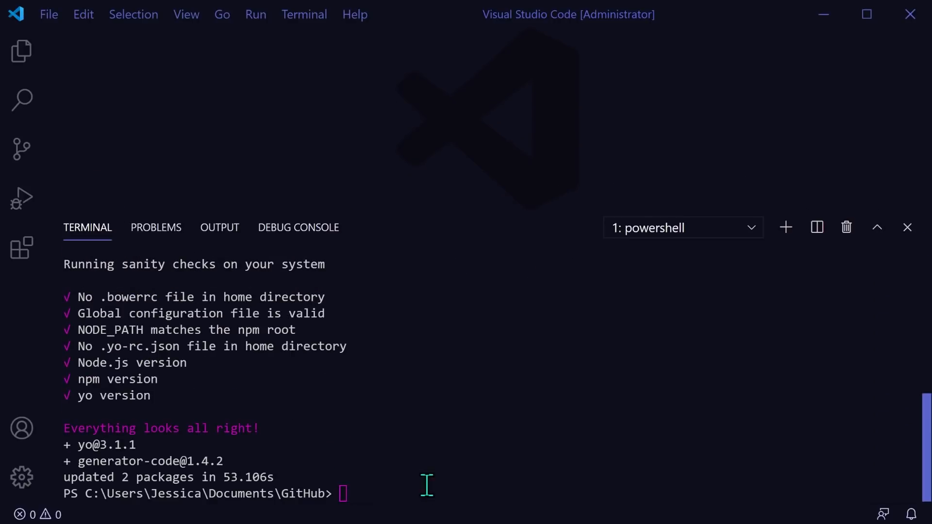
type("yo code")
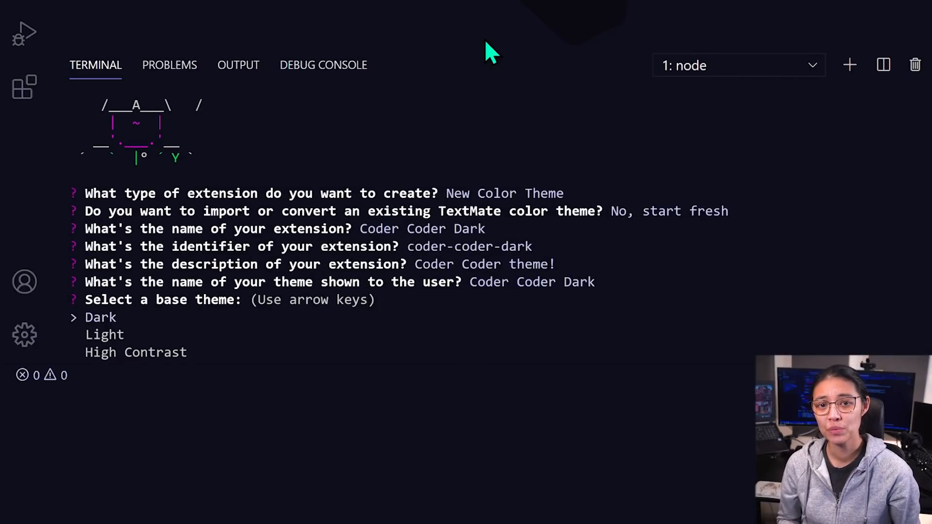
Step: Answer yo code prompts: Dark base theme, initialize a git repository
key("enter")
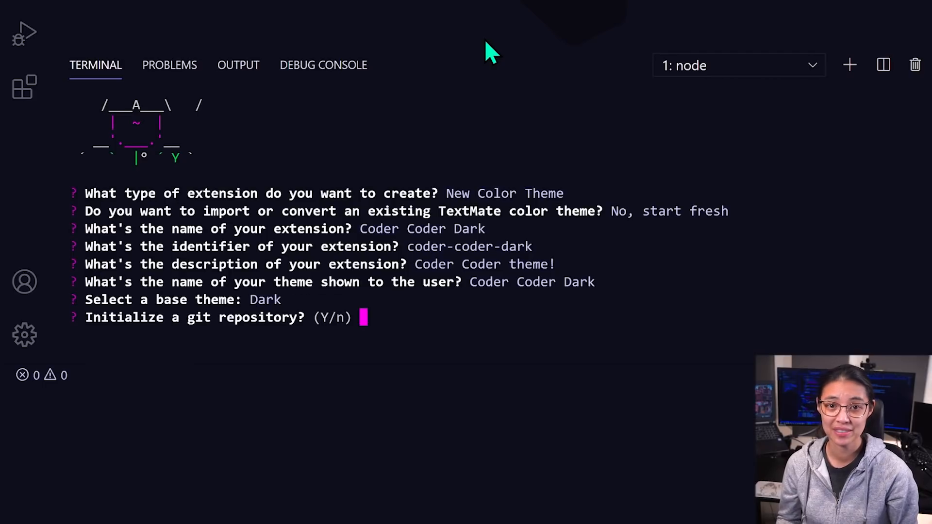
type("y")
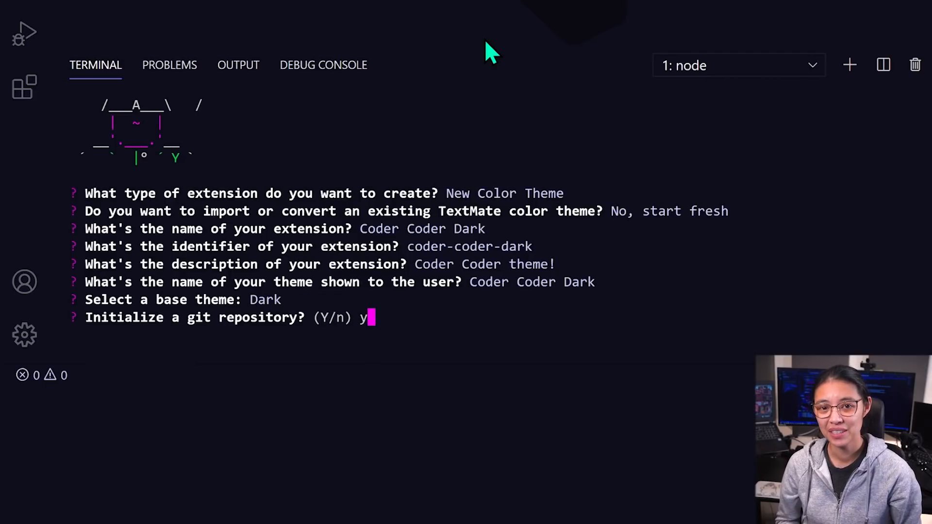
key("enter")
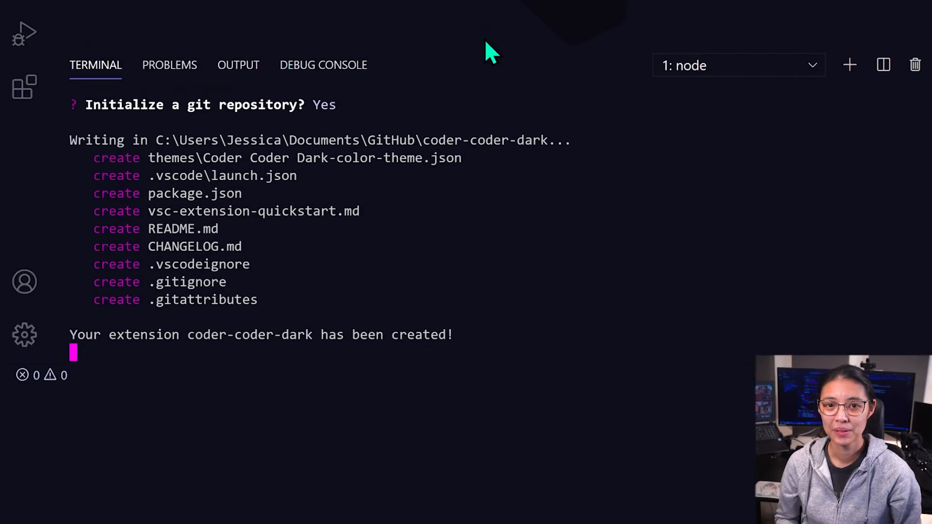
scroll("down", 3)
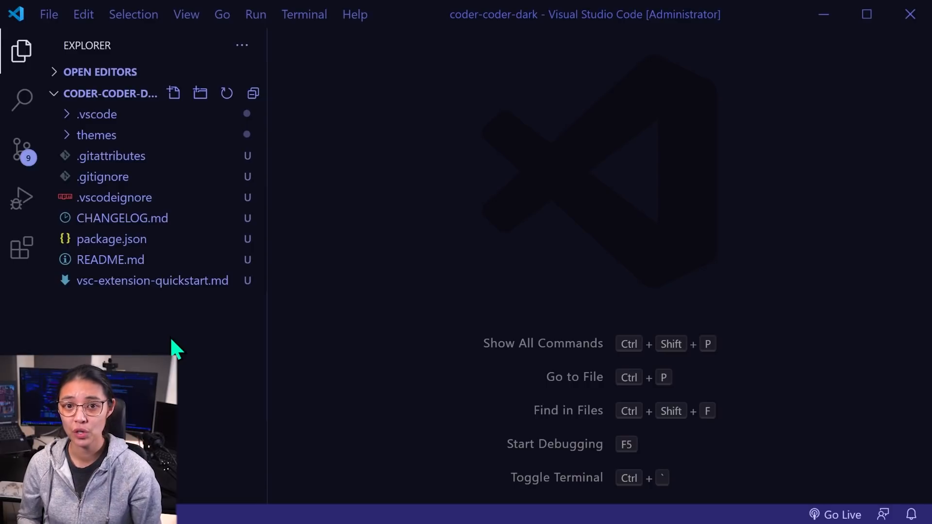
left_click(96, 135)
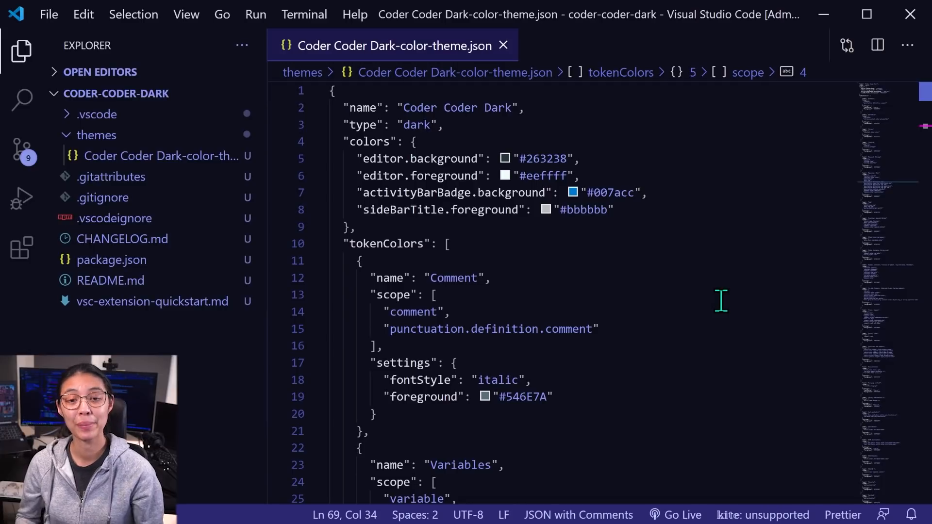
mouse_move(713, 181)
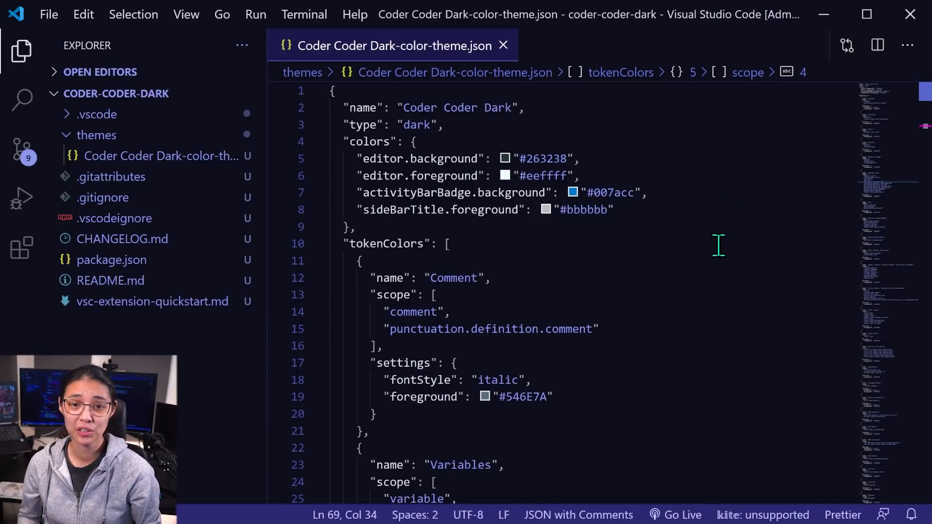
scroll("down", 3)
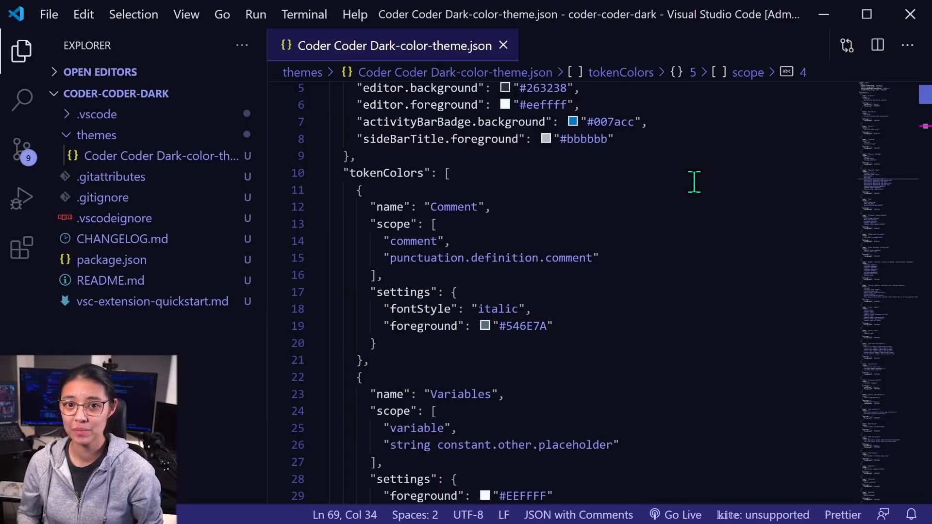
scroll("down", 3)
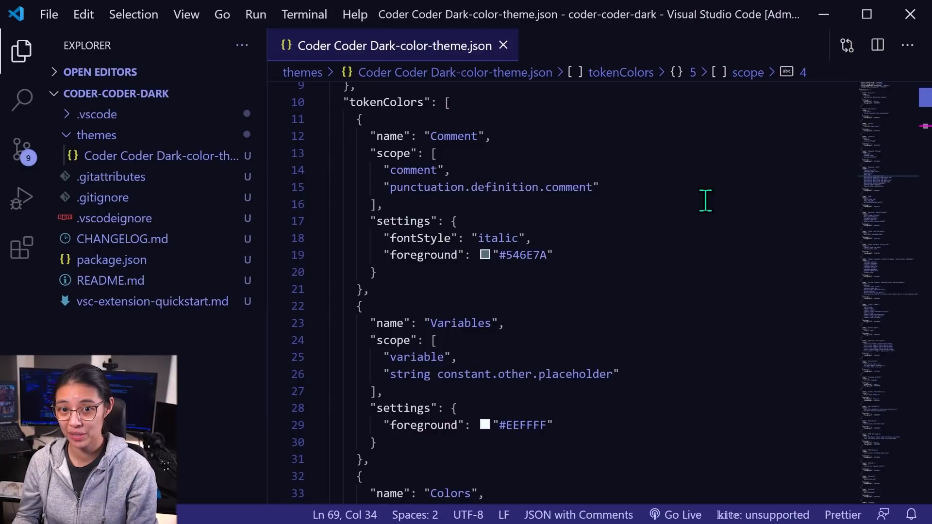
scroll("down", 3)
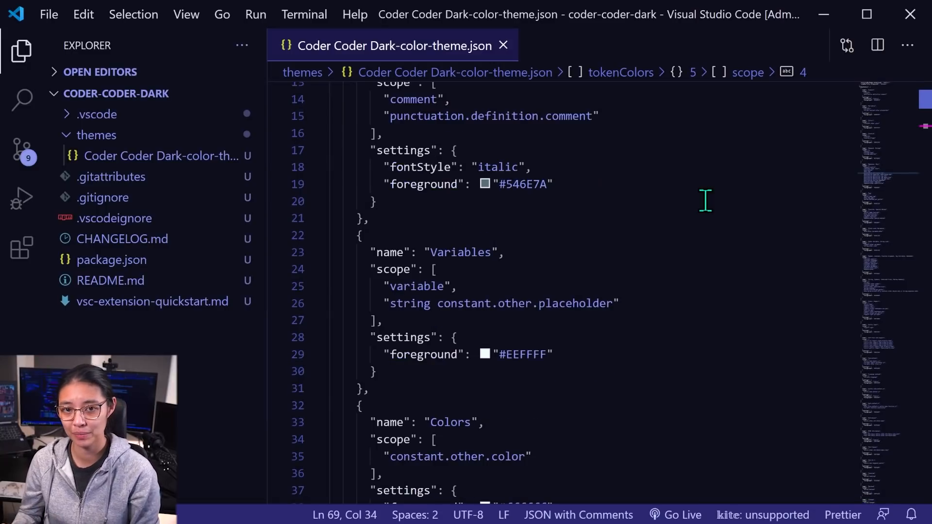
scroll("down", 3)
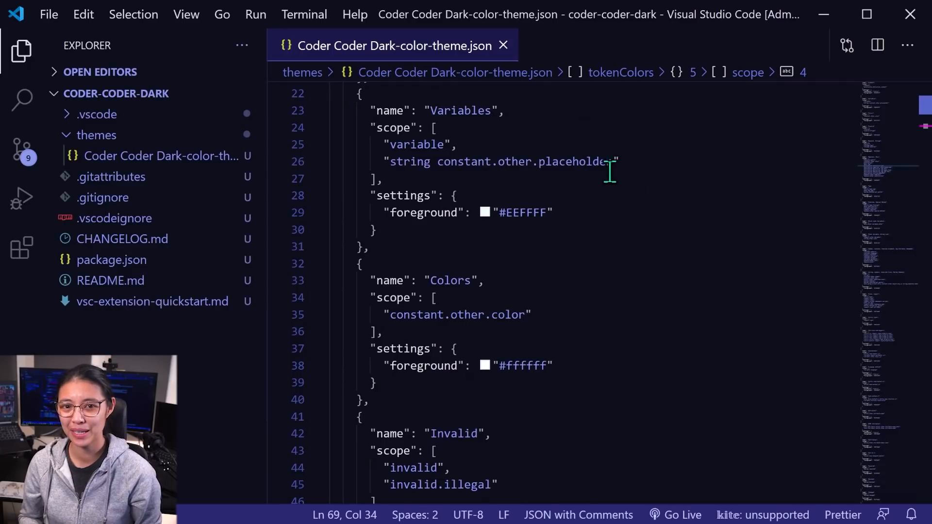
double_click(499, 162)
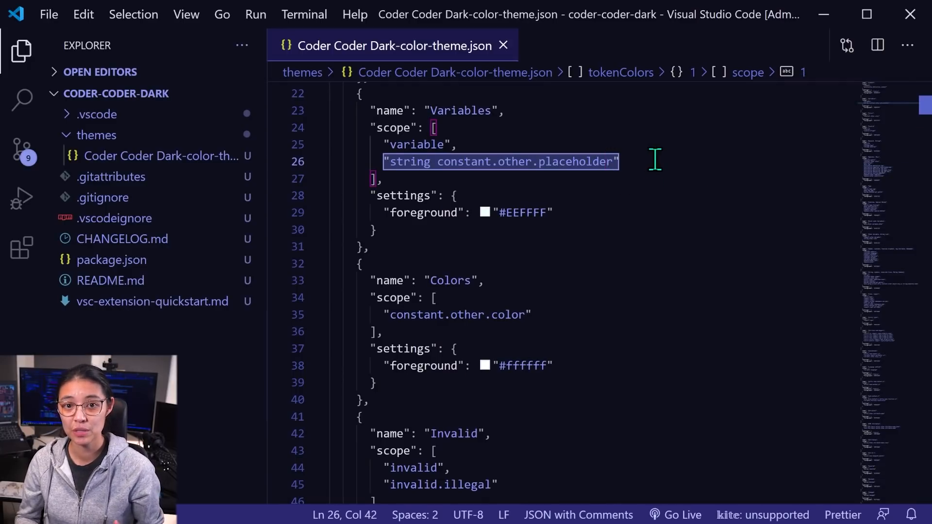
scroll("down", 3)
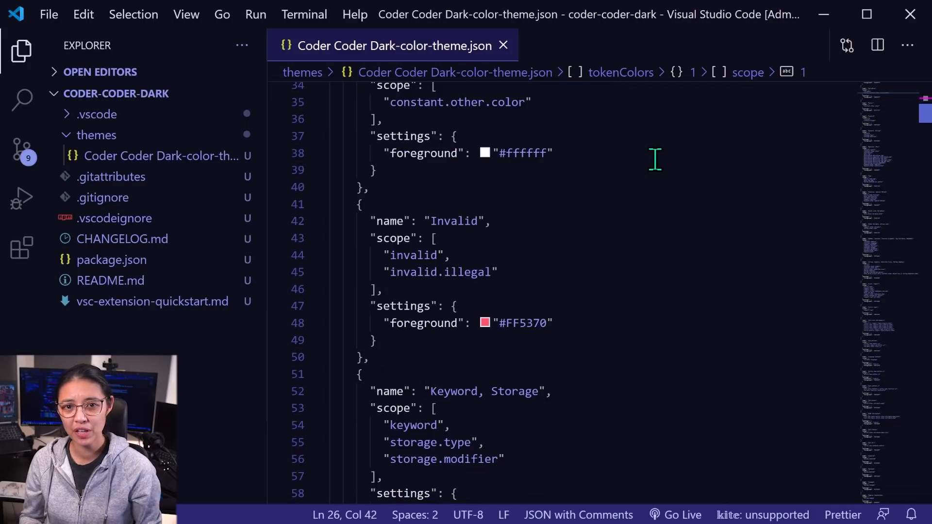
scroll("down", 3)
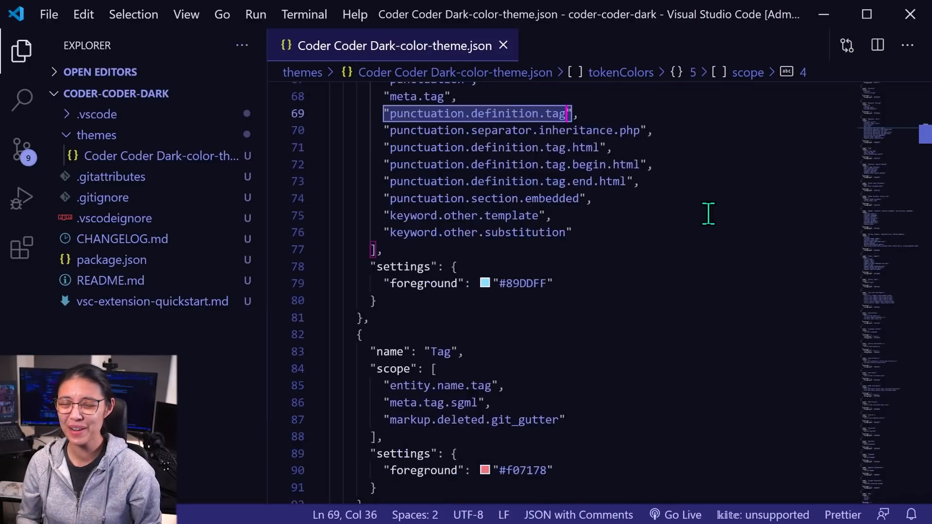
scroll("down", 3)
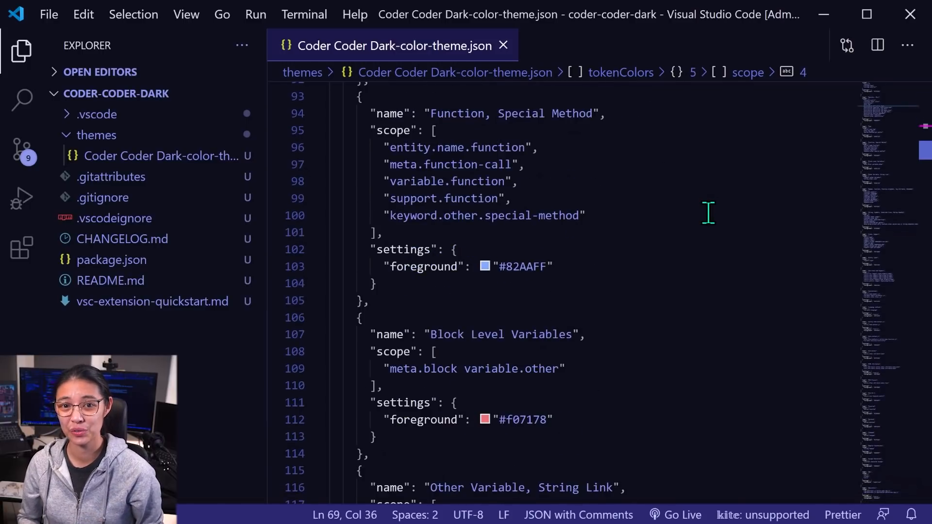
scroll("down", 3)
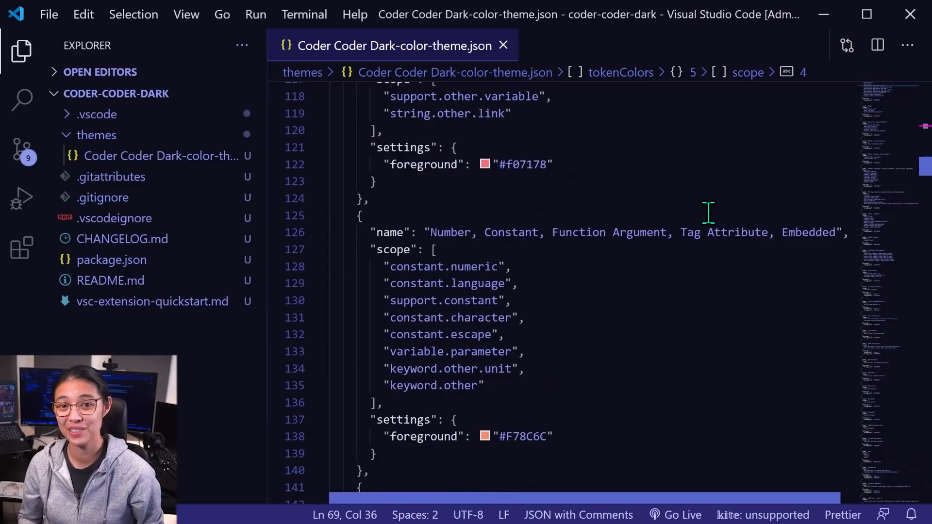
scroll("down", 3)
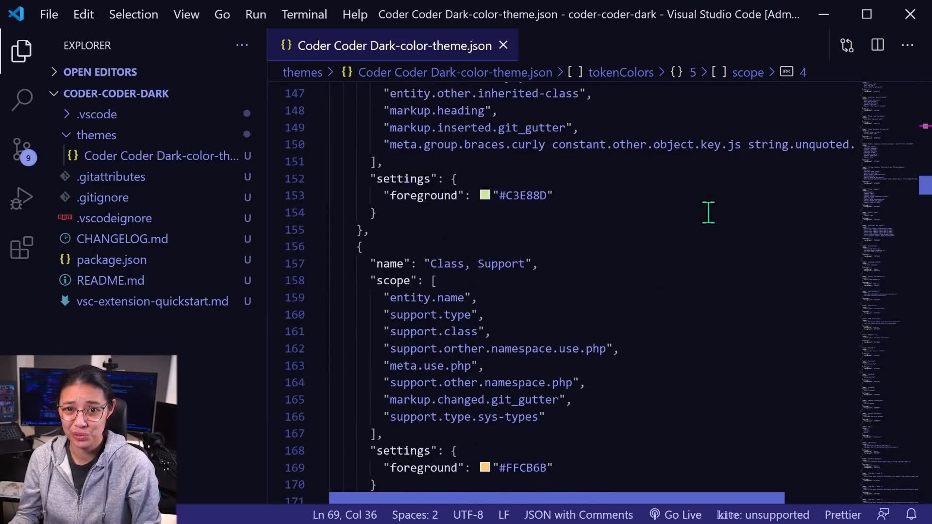
scroll("down", 3)
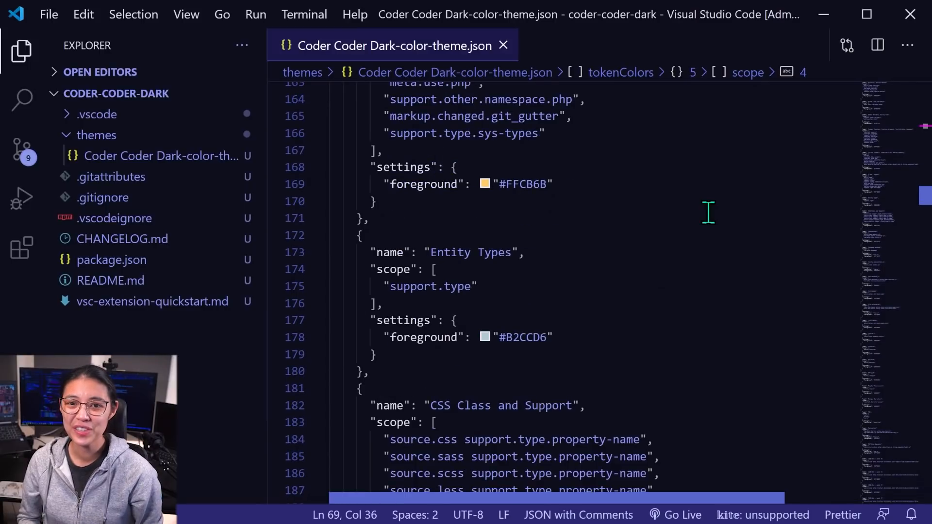
scroll("down", 3)
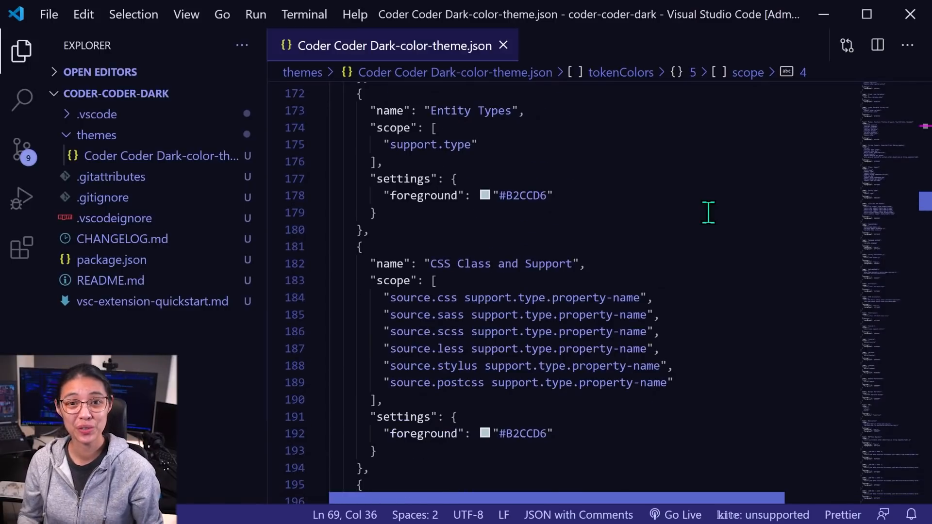
scroll("down", 3)
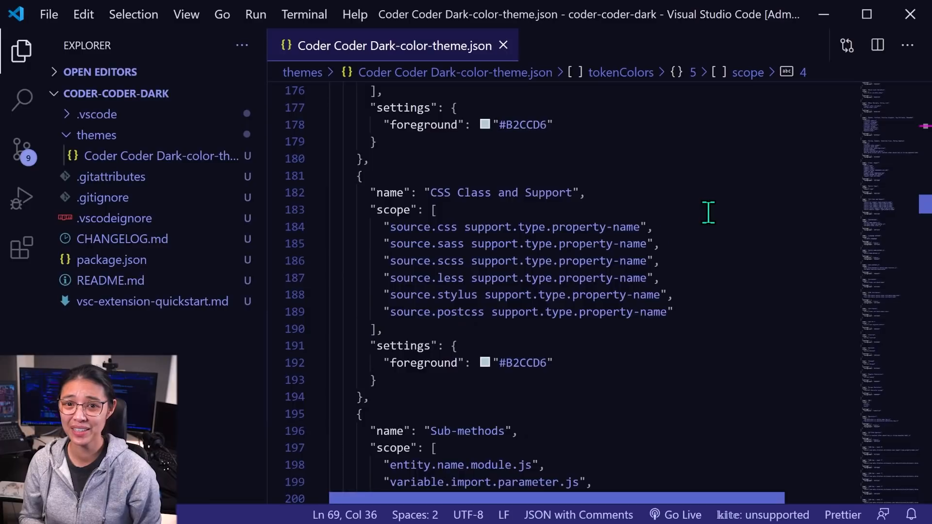
scroll("down", 3)
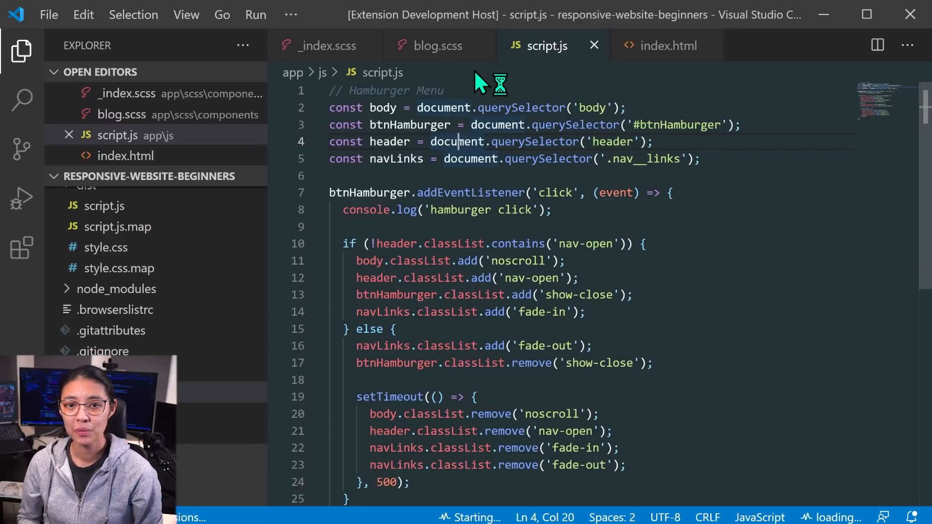
Step: Preview the theme on the blog.scss, script.js and index.html sample tabs
left_click(437, 46)
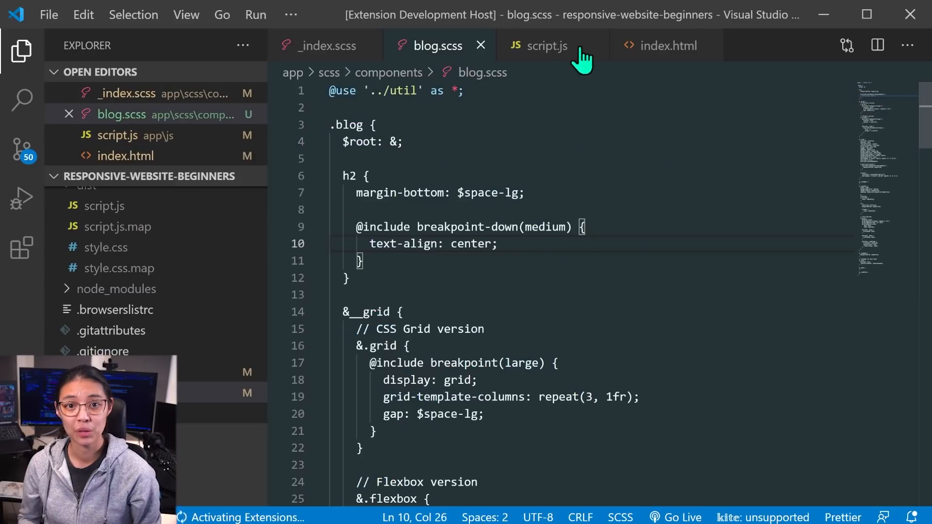
left_click(666, 45)
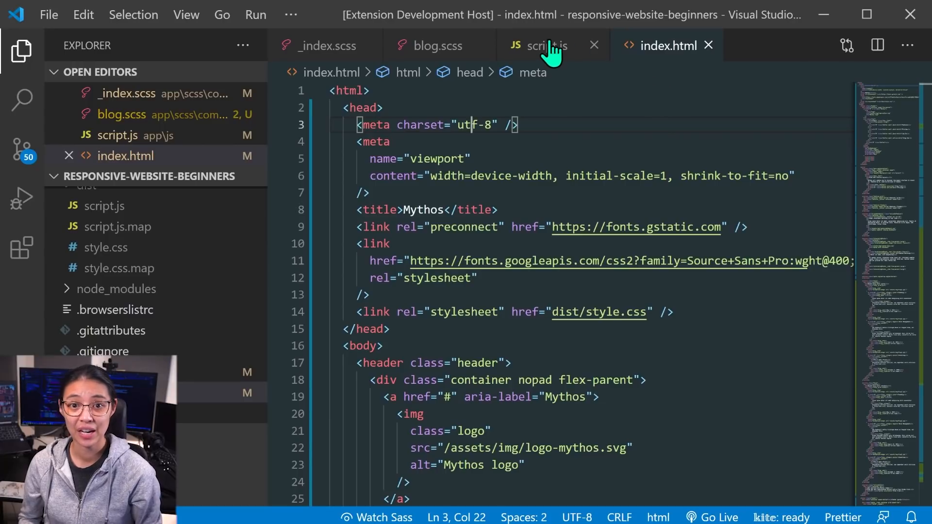
left_click(542, 45)
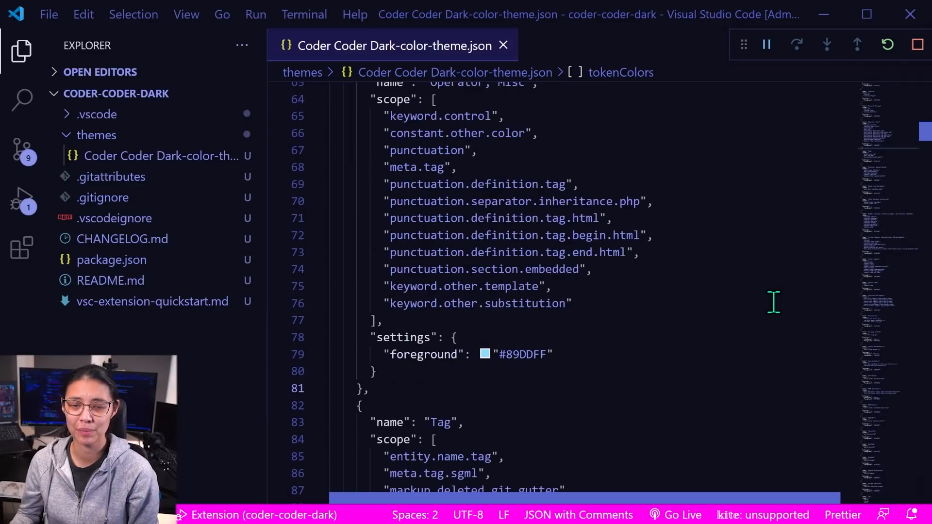
mouse_move(615, 312)
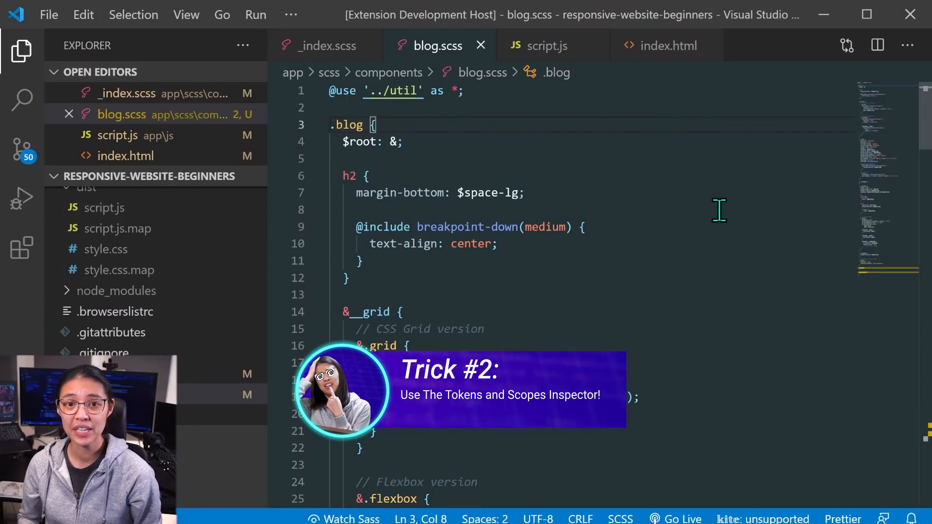
Step: Search the Command Palette for 'ins' to find Inspect Editor Tokens and Scopes
key("ctrl+shift+p")
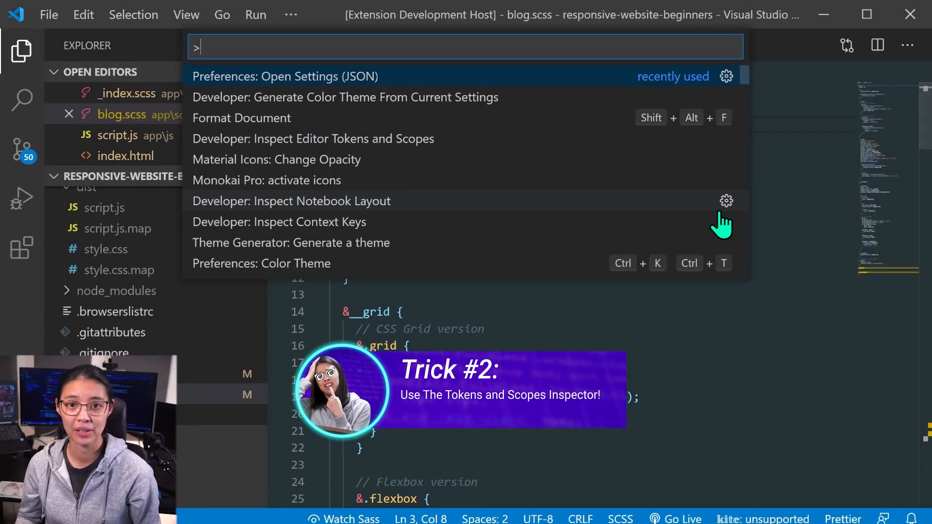
type("ins")
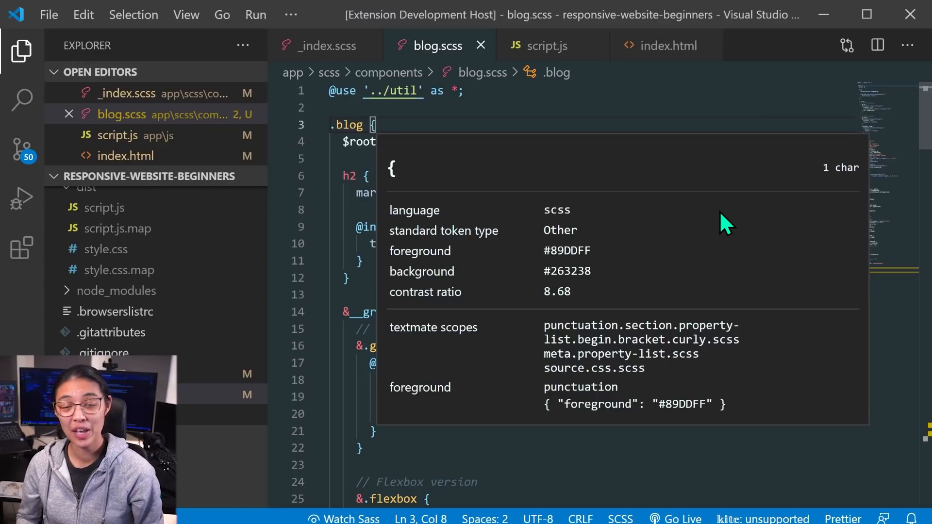
mouse_move(675, 217)
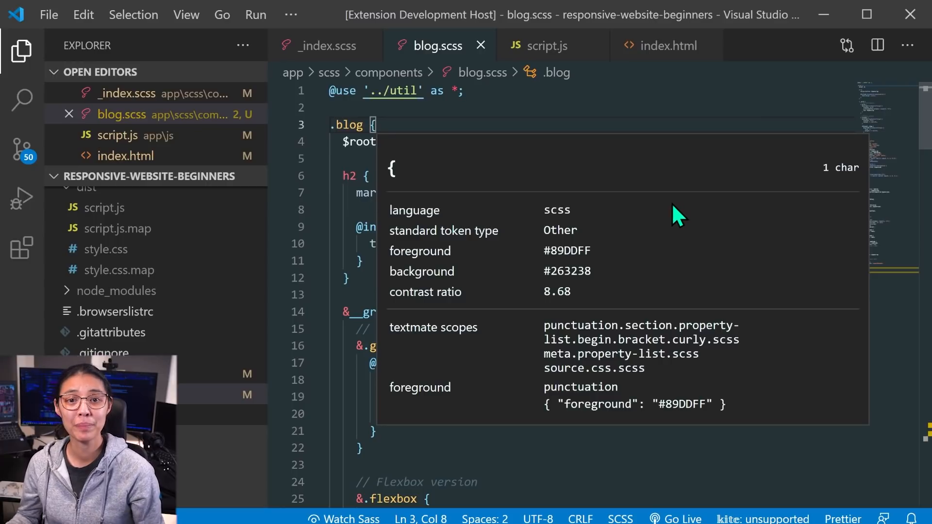
mouse_move(443, 187)
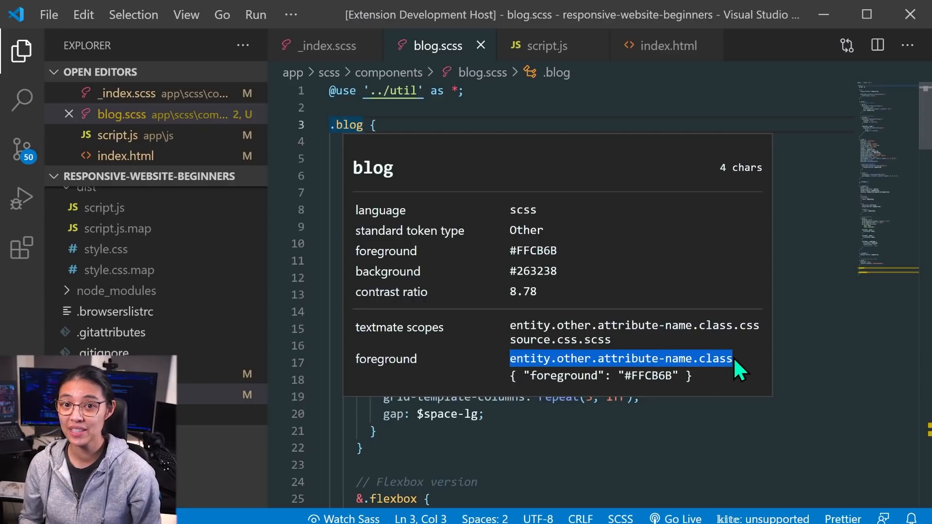
mouse_move(722, 350)
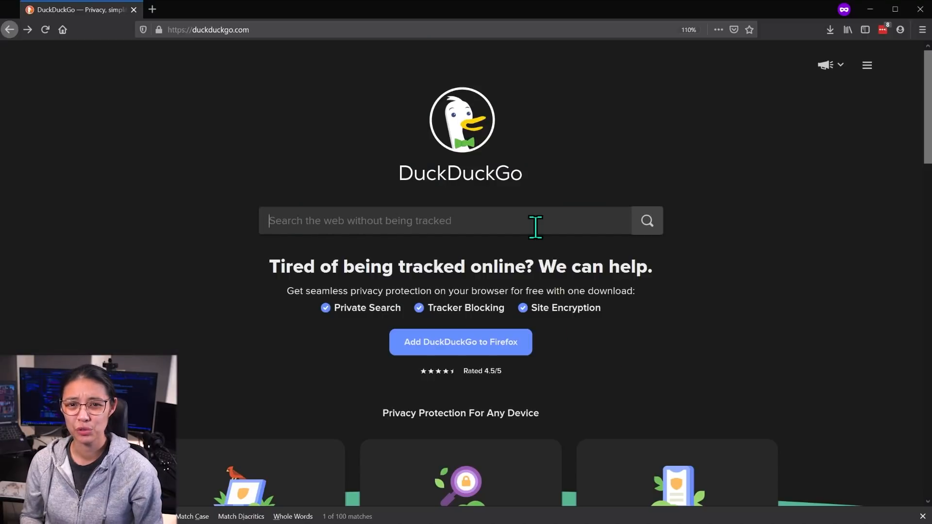
Step: Search 'vs code theme color reference', open the Theme Color docs, and scroll to window border
type("vs code theme color reference")
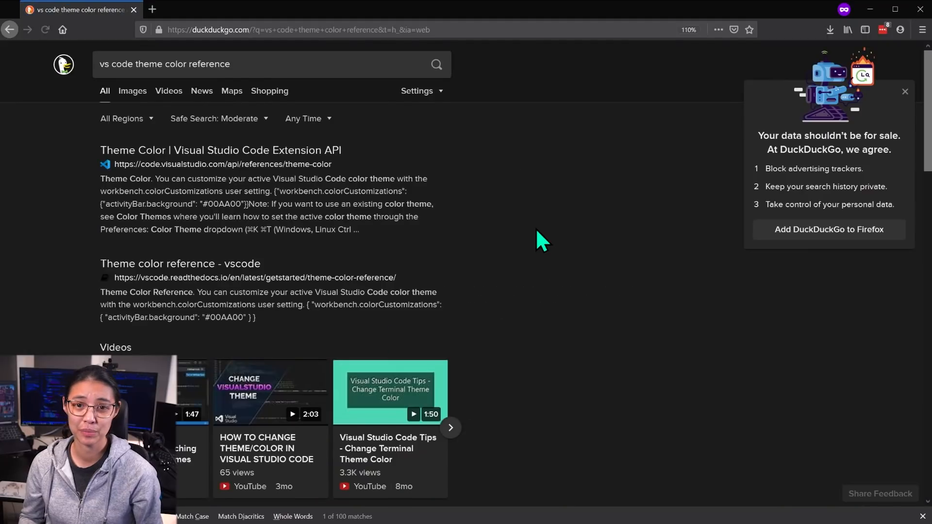
left_click(220, 150)
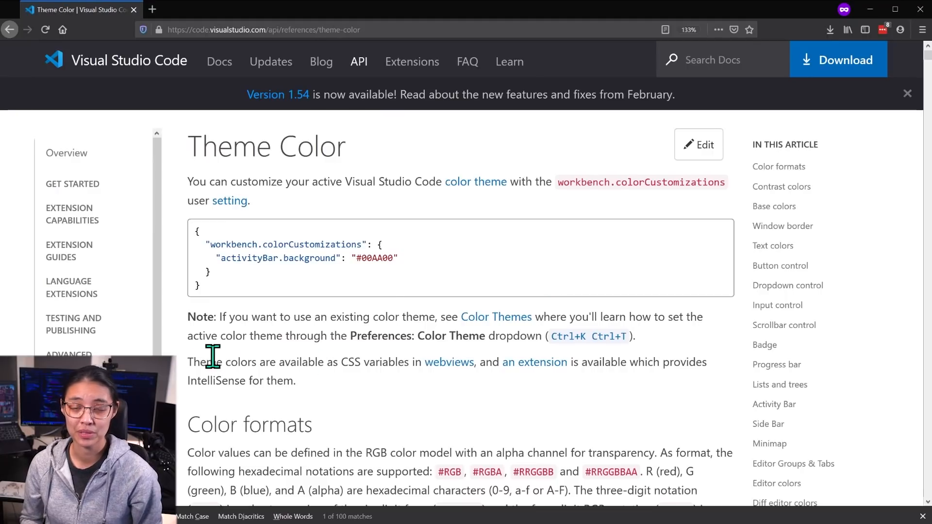
scroll("down", 3)
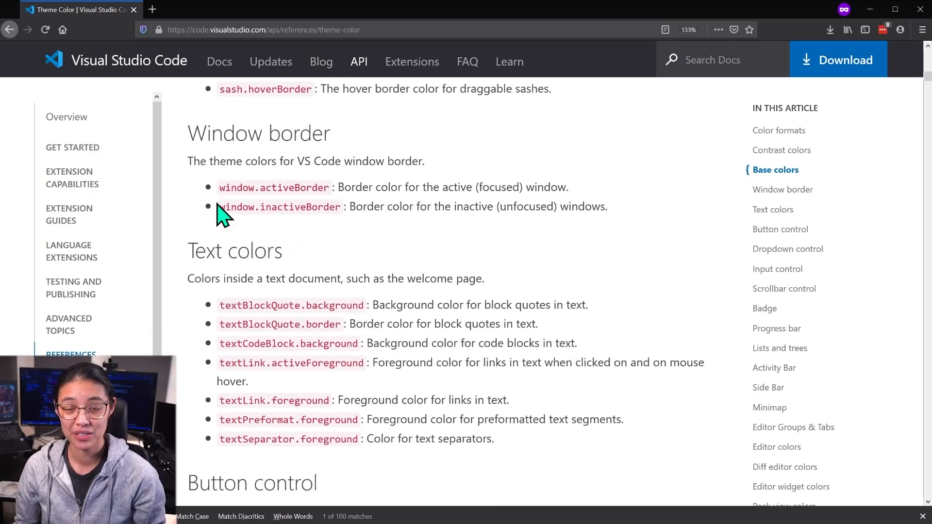
mouse_move(363, 250)
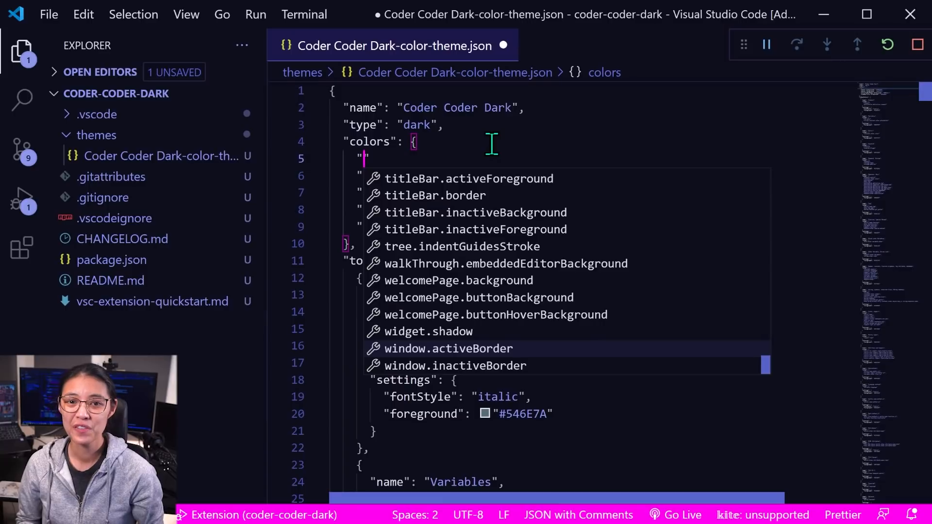
type("window")
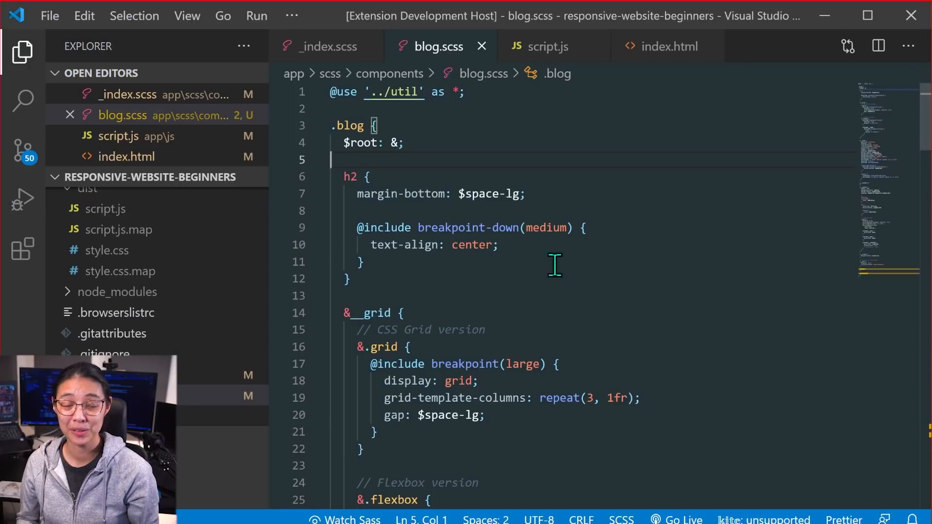
mouse_move(465, 220)
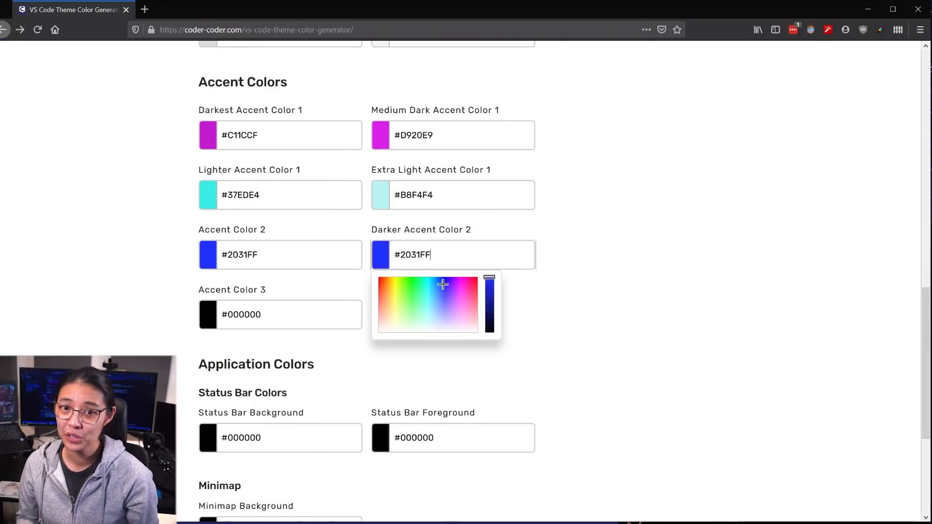
Step: Generate the theme from the entered accent, status bar and minimap colours
scroll("down", 3)
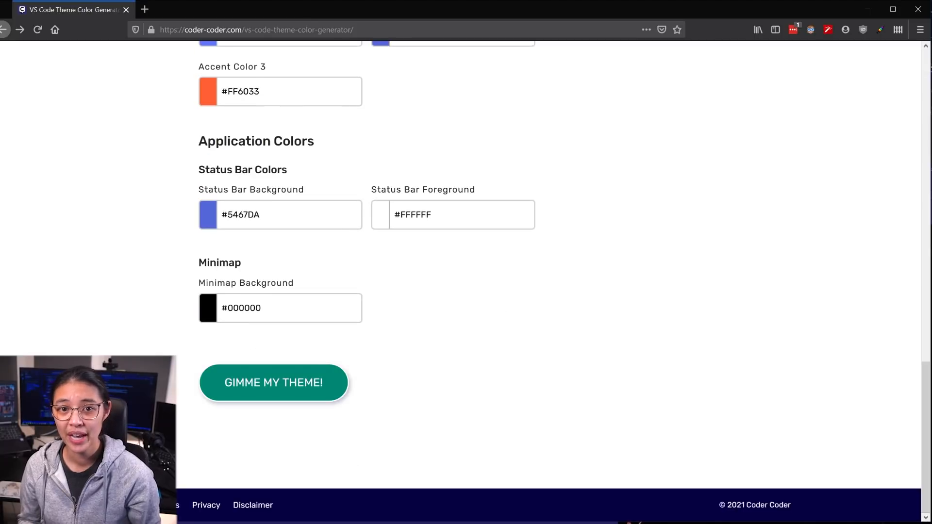
left_click(273, 382)
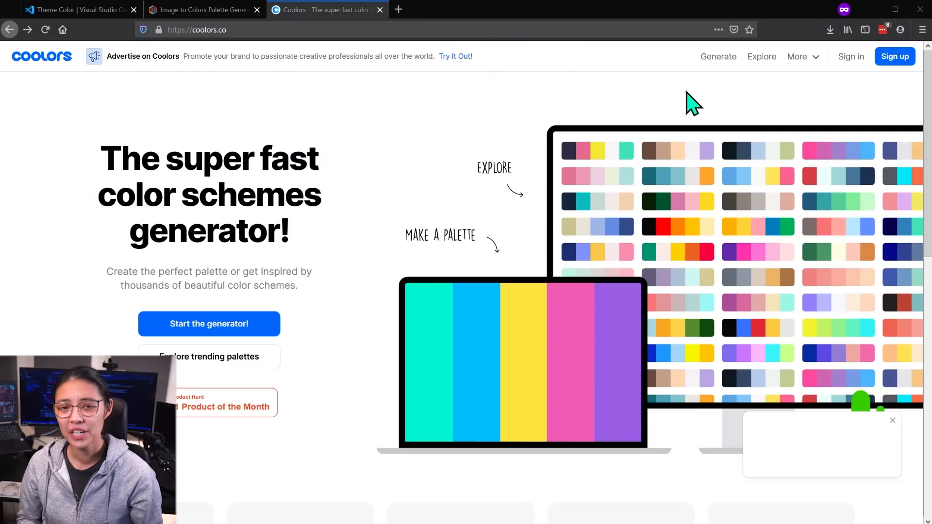
mouse_move(797, 66)
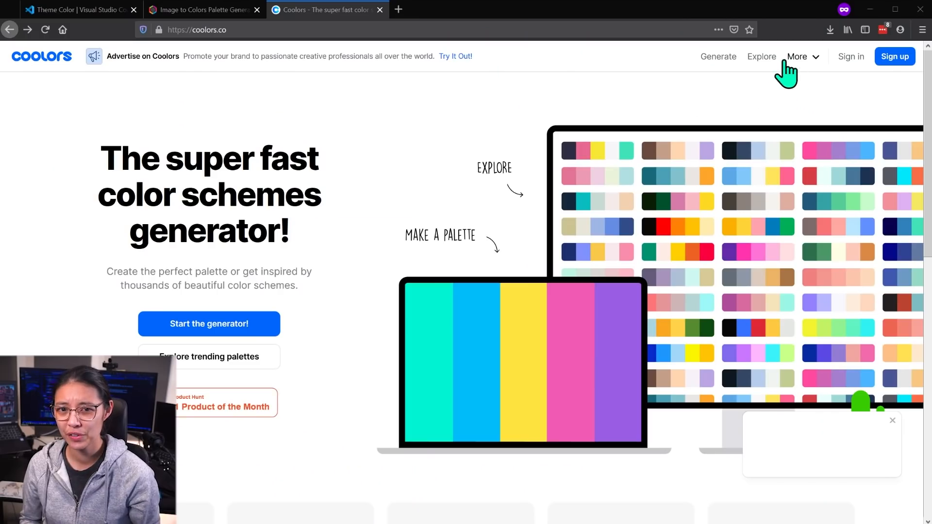
Step: Browse Coolors' trending palettes and copy the 80FFDB colour
left_click(762, 55)
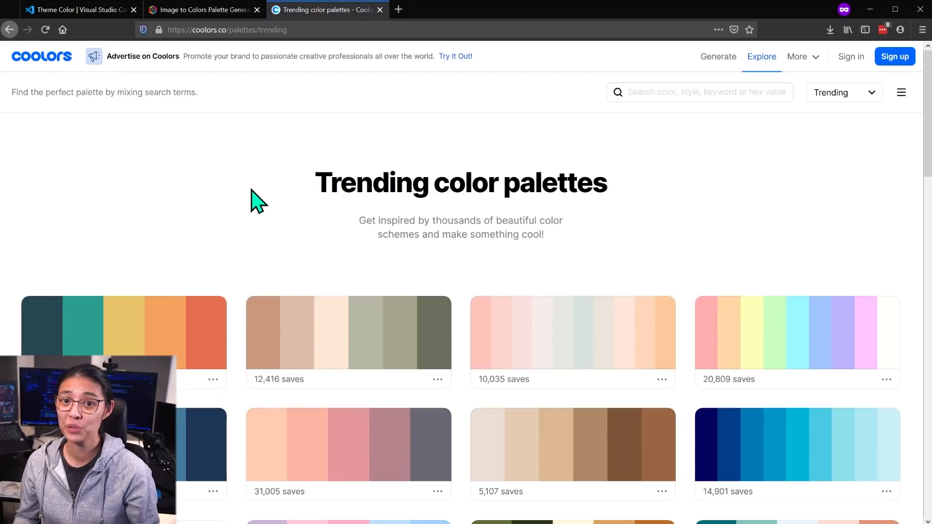
scroll("down", 3)
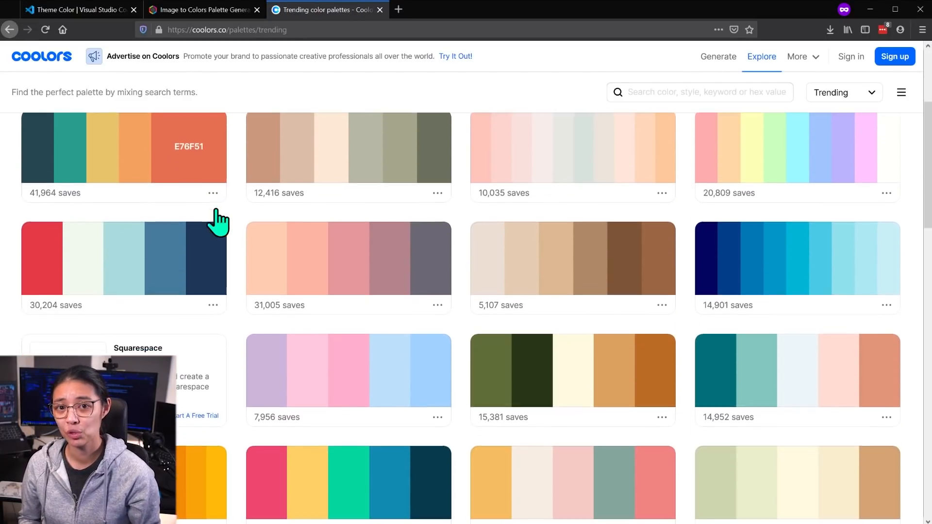
scroll("down", 3)
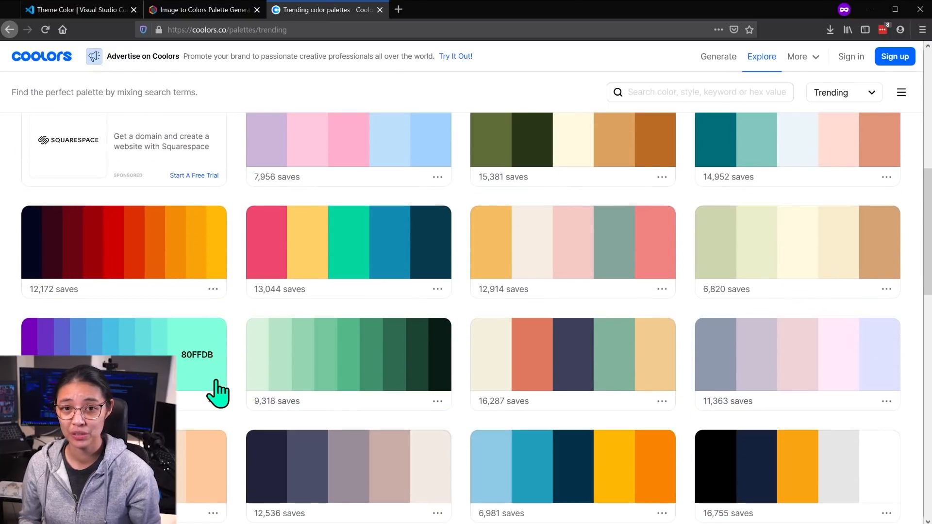
left_click(326, 10)
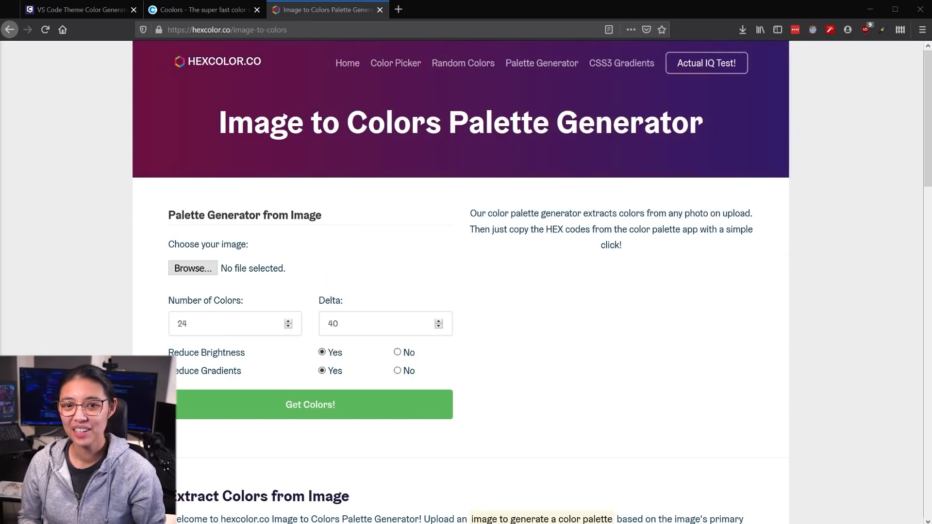
Step: Extract a colour table from theme-demonslayer.png on hexcolor.co's Image to Colors page
left_click(192, 268)
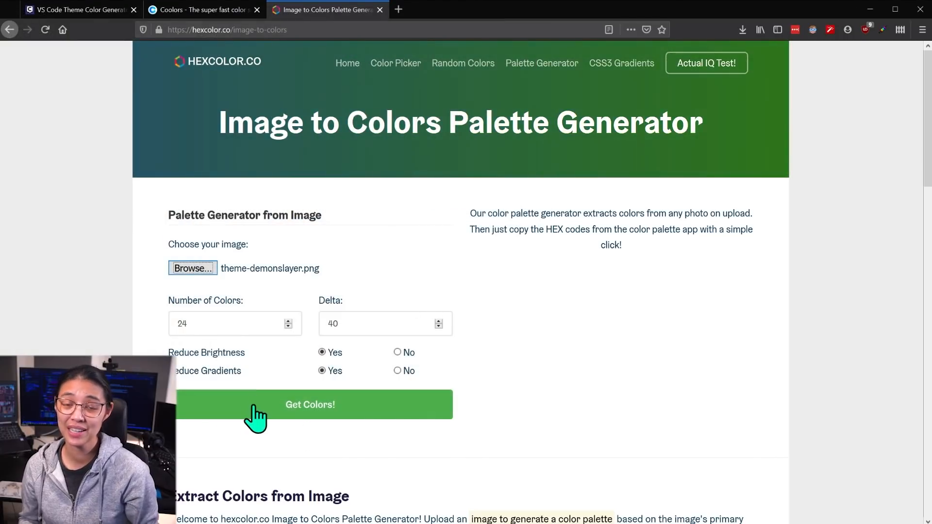
left_click(310, 405)
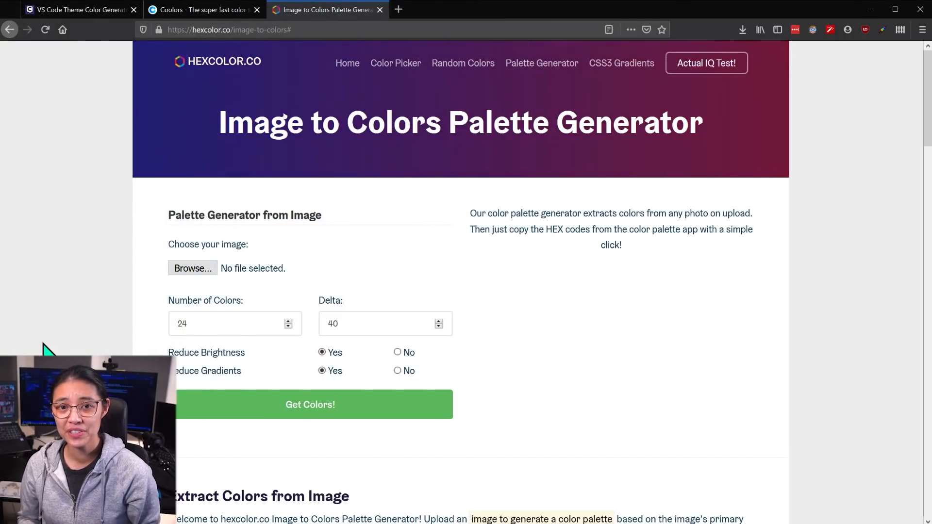
scroll("down", 3)
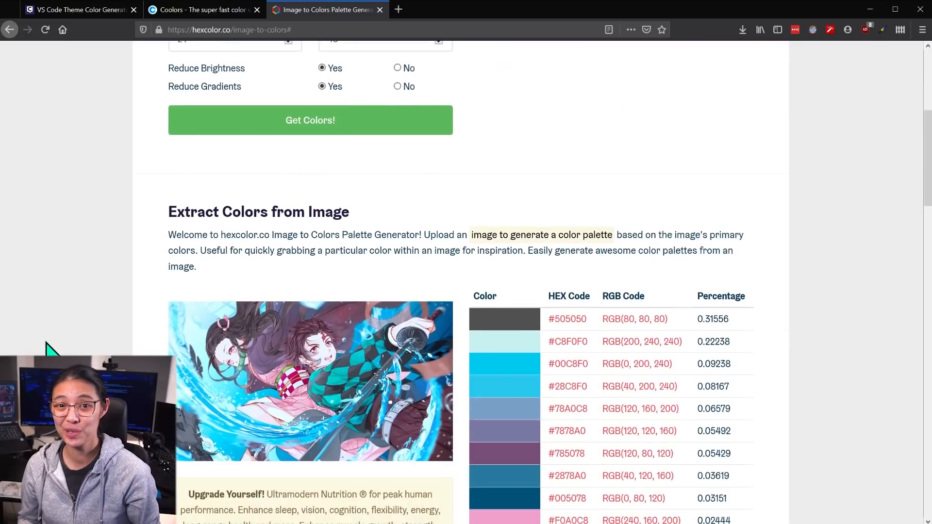
scroll("down", 3)
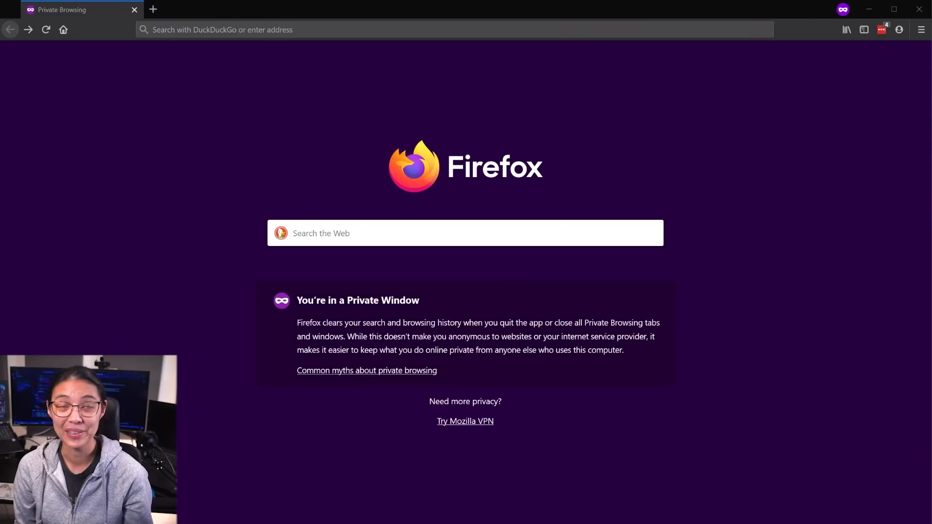
Step: Sign in to dev.azure.com with a Microsoft account and reach Personal access tokens
type("dev.azu")
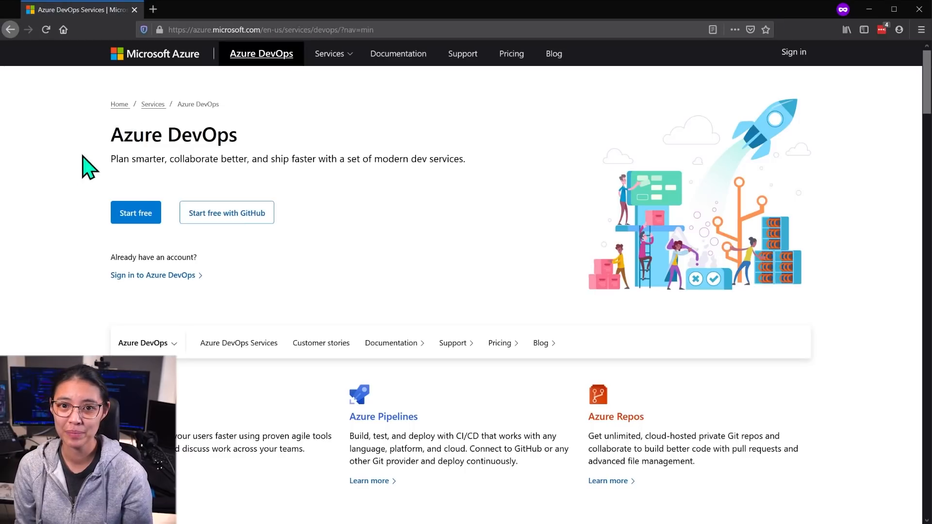
left_click(136, 212)
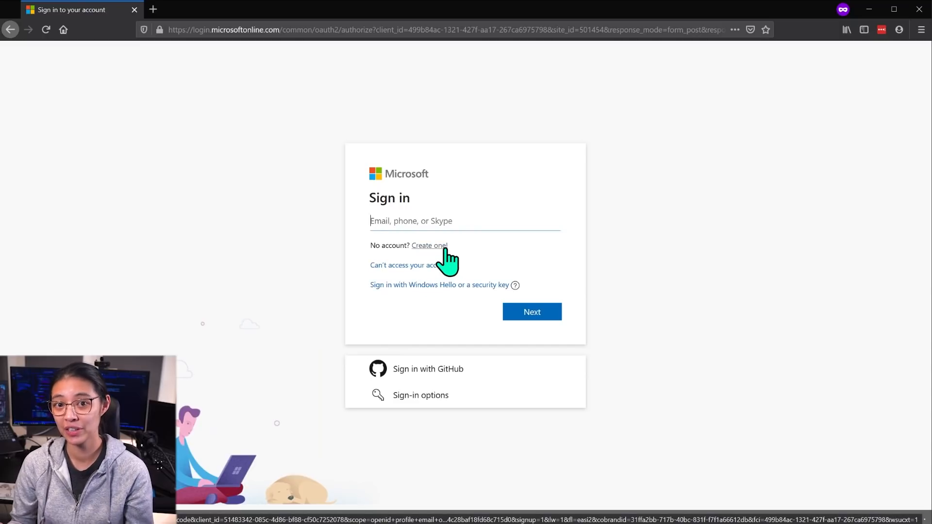
left_click(428, 246)
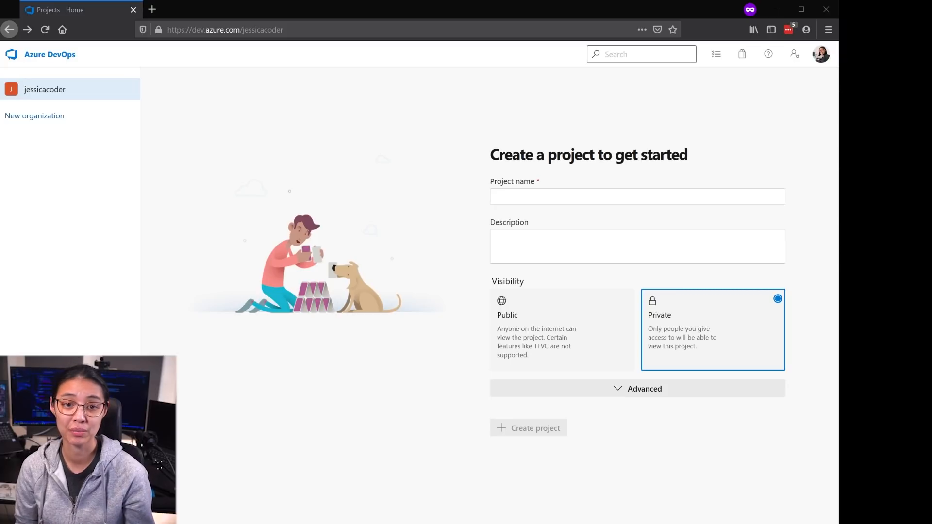
mouse_move(129, 281)
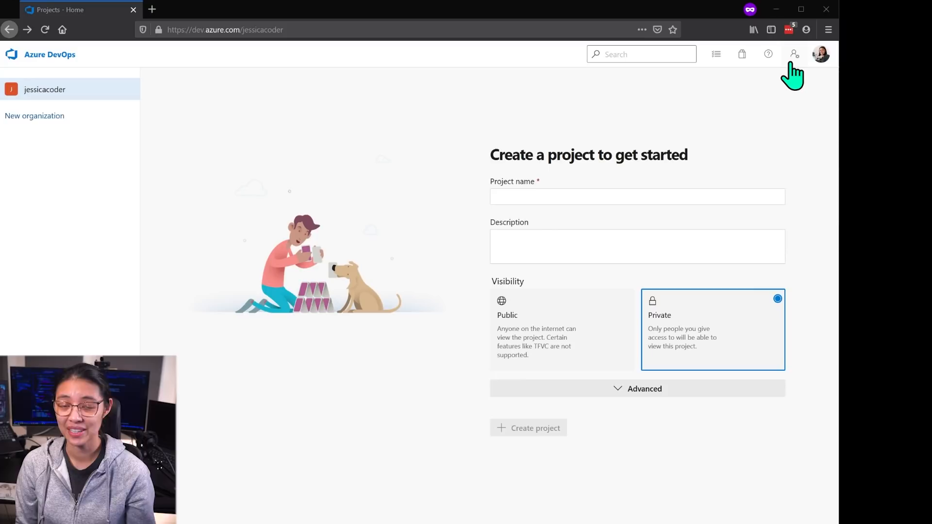
left_click(795, 53)
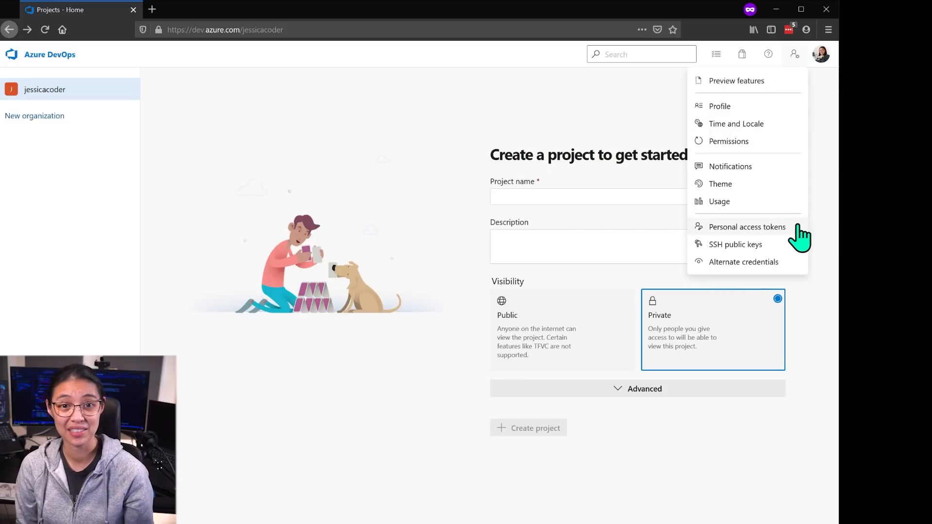
left_click(747, 226)
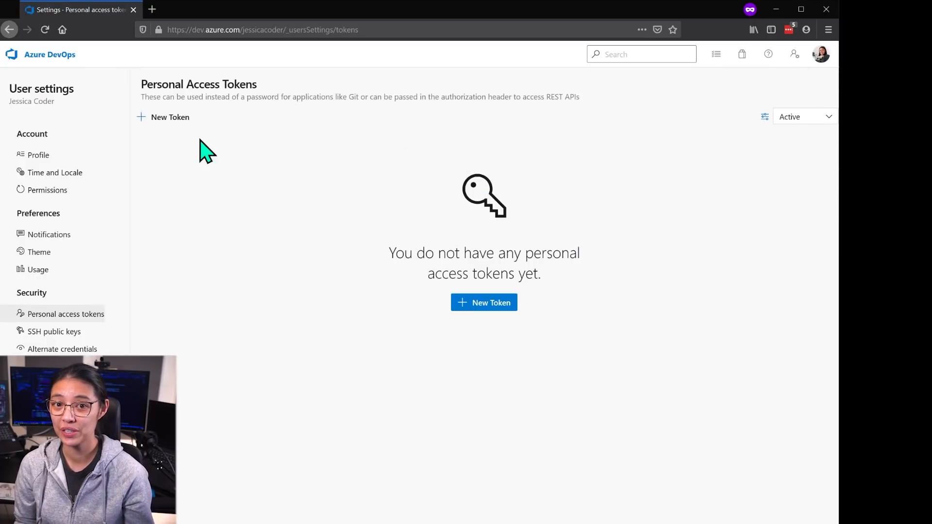
Step: Create token 'thecodercoder': all accessible organizations, custom expiration, Marketplace Manage scope
left_click(170, 117)
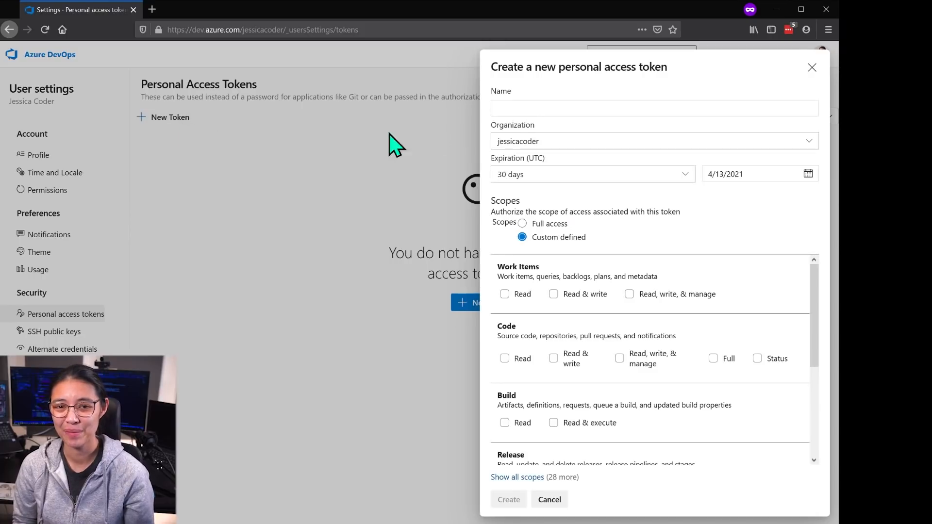
type("thecodercoder")
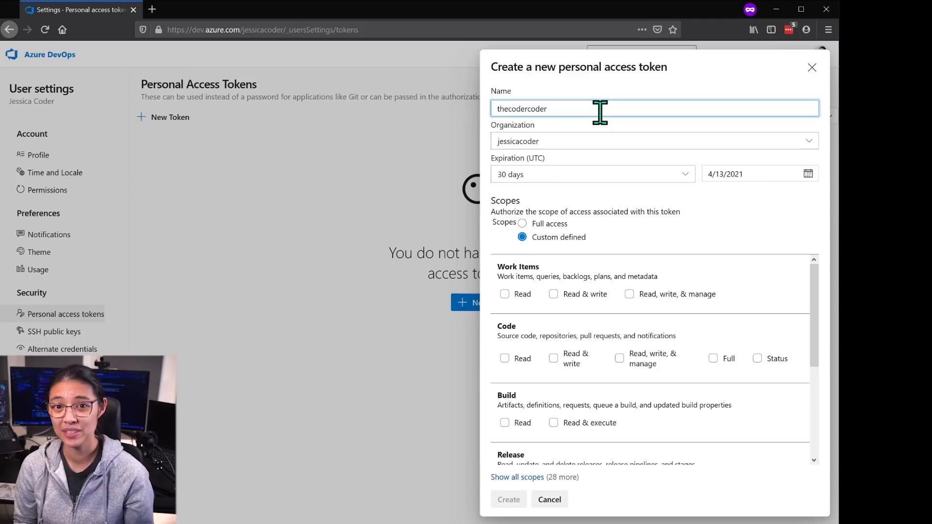
mouse_move(592, 140)
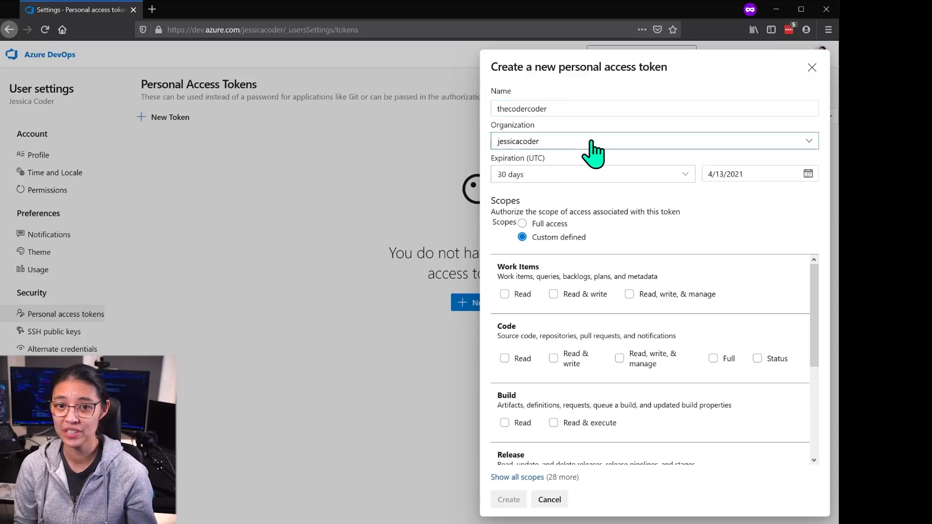
left_click(654, 140)
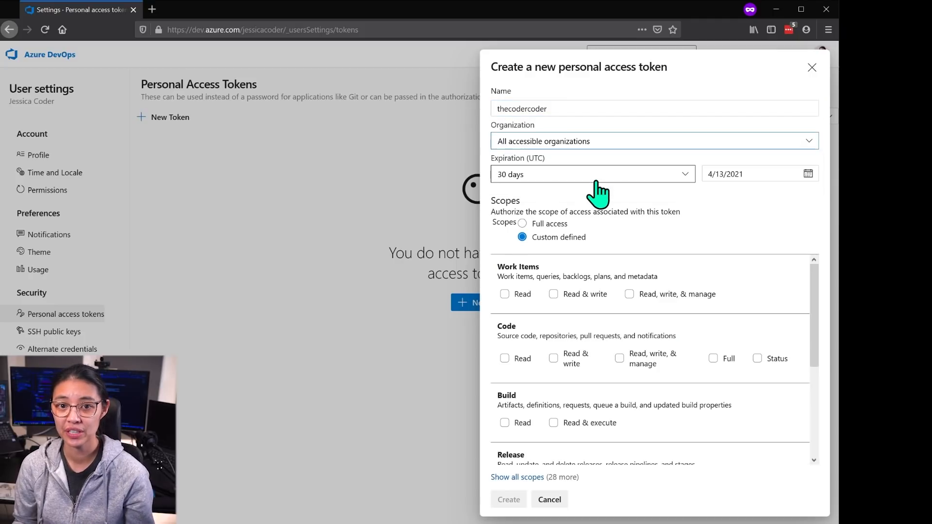
left_click(592, 174)
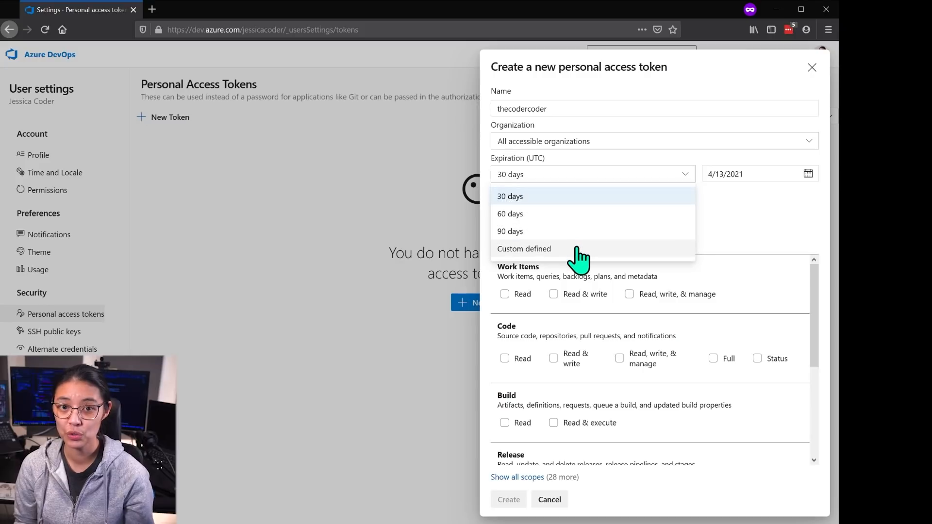
left_click(524, 248)
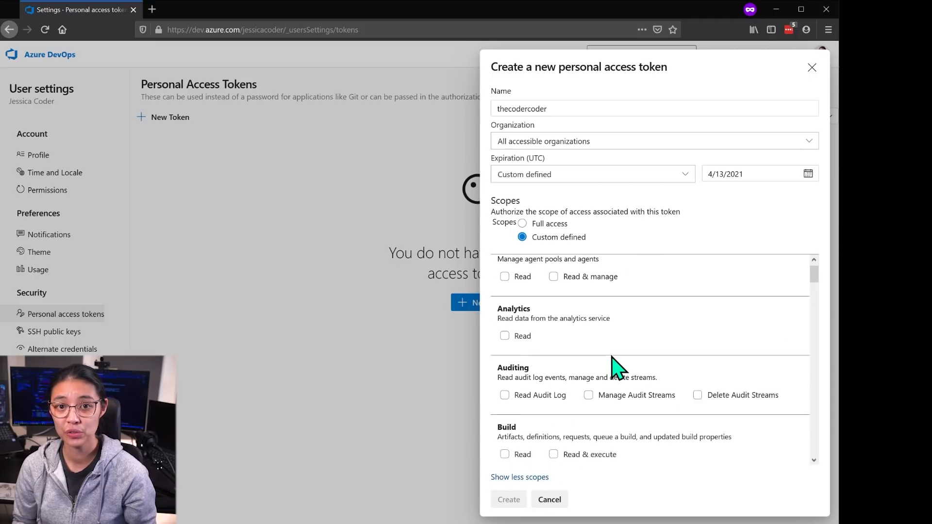
scroll("down", 3)
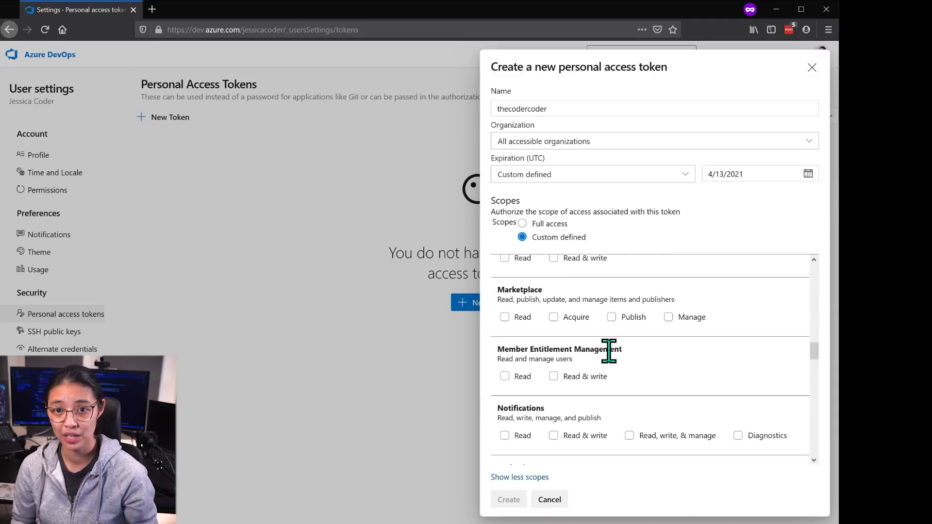
mouse_move(679, 340)
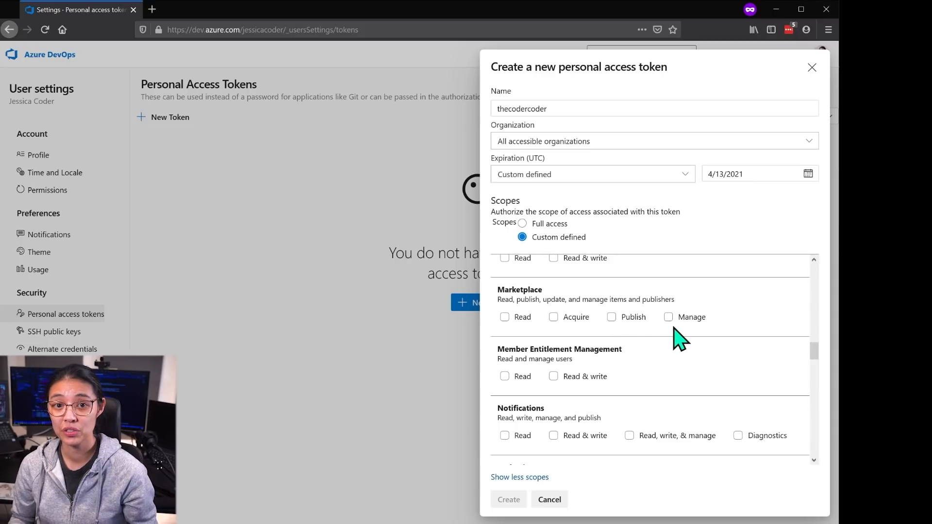
left_click(667, 317)
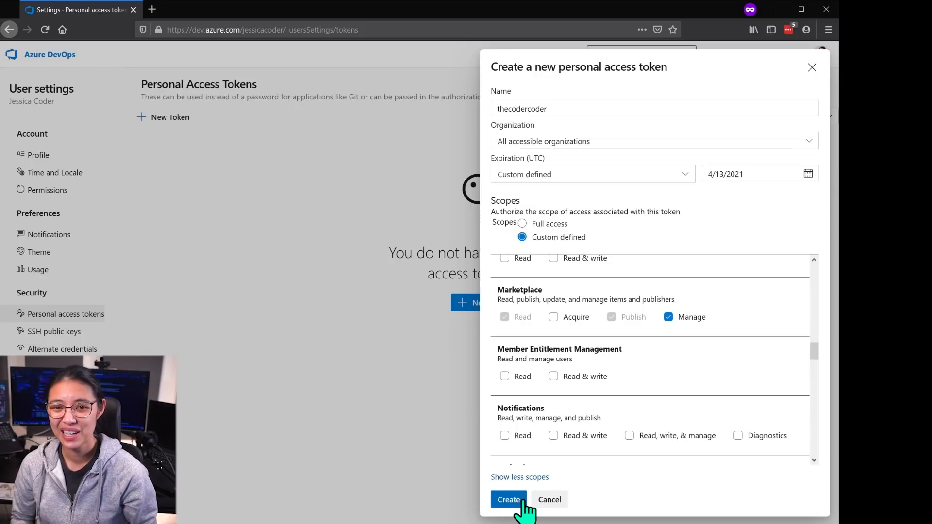
left_click(508, 500)
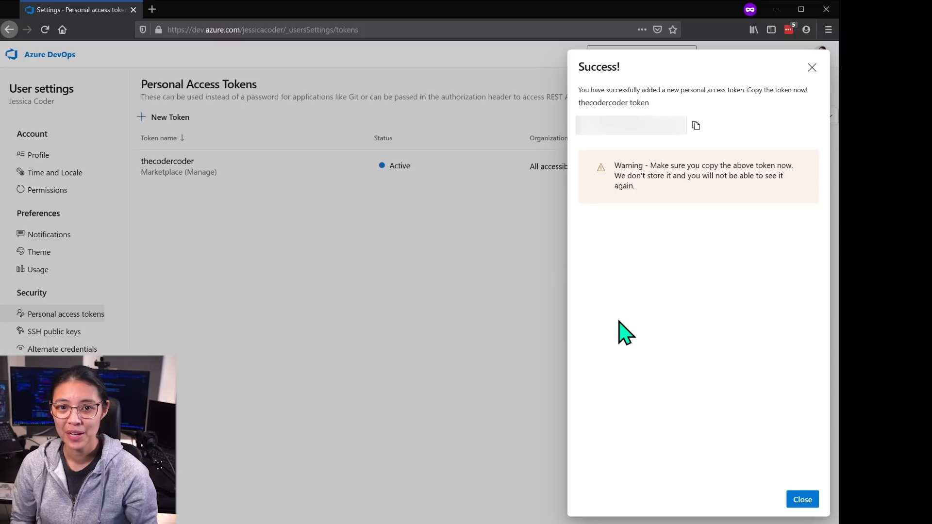
mouse_move(629, 326)
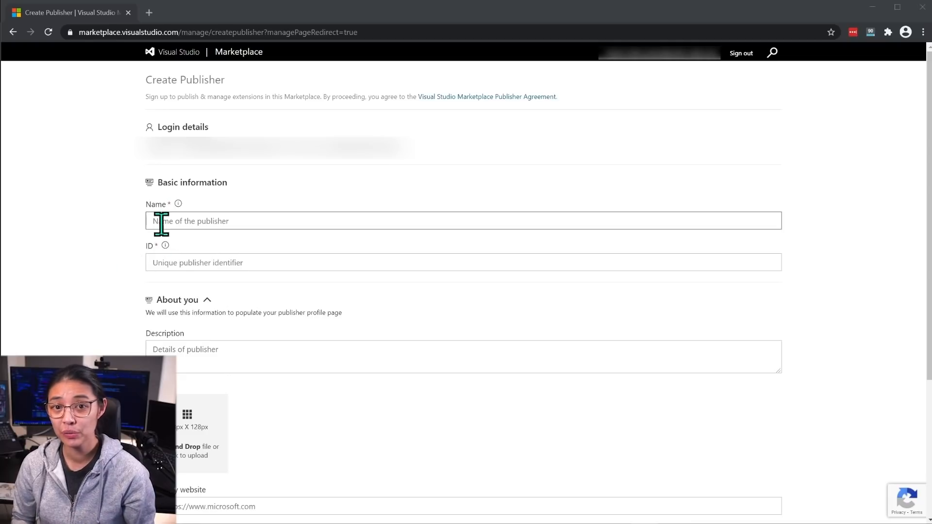
Step: Enter publisher name Coder Coder, ID CoderCoder, and pass the image verification
type("CoderCoder")
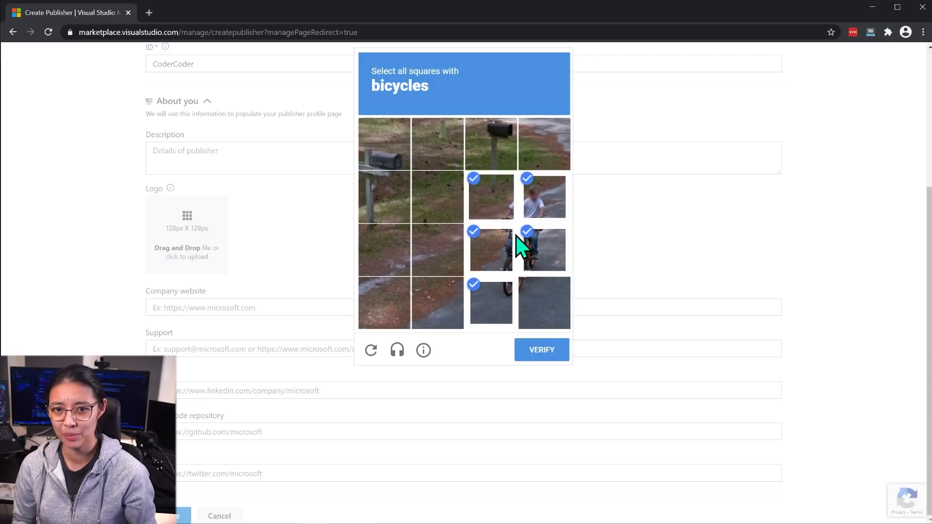
left_click(540, 350)
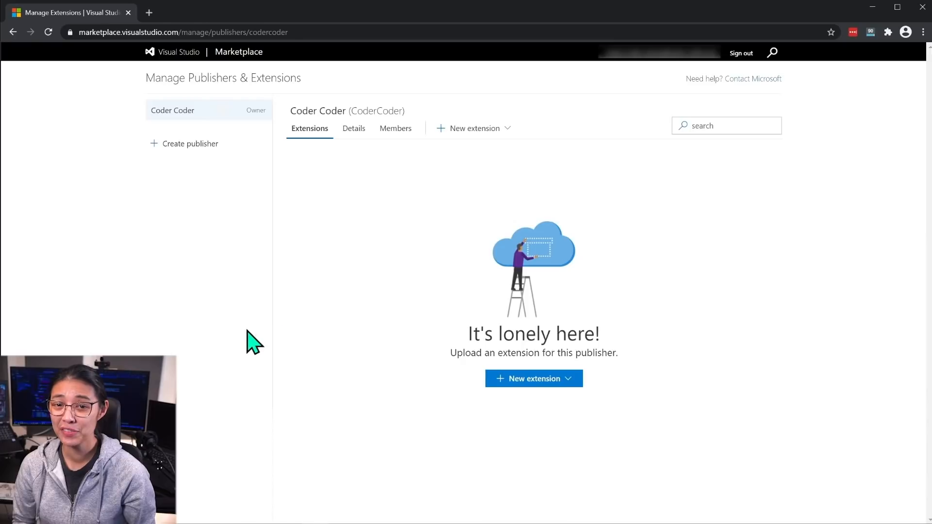
mouse_move(188, 333)
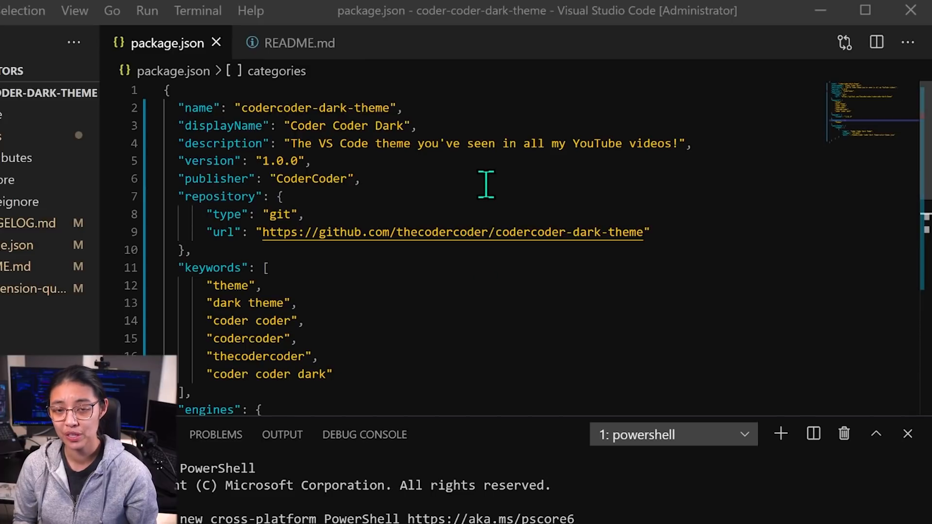
mouse_move(442, 175)
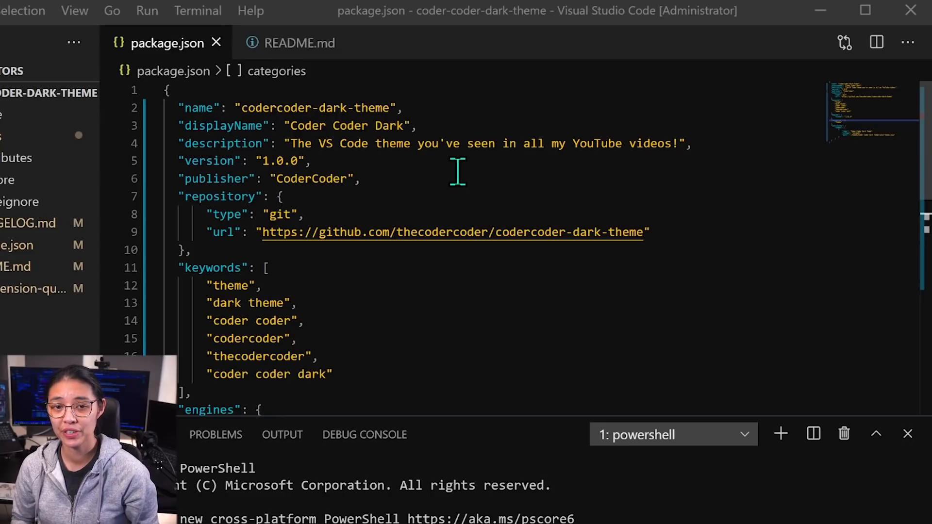
mouse_move(594, 169)
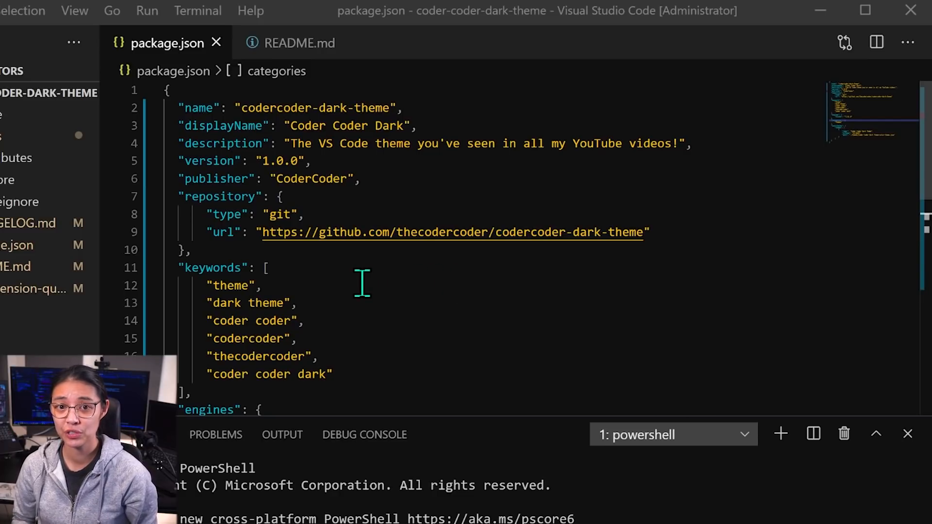
left_click(296, 43)
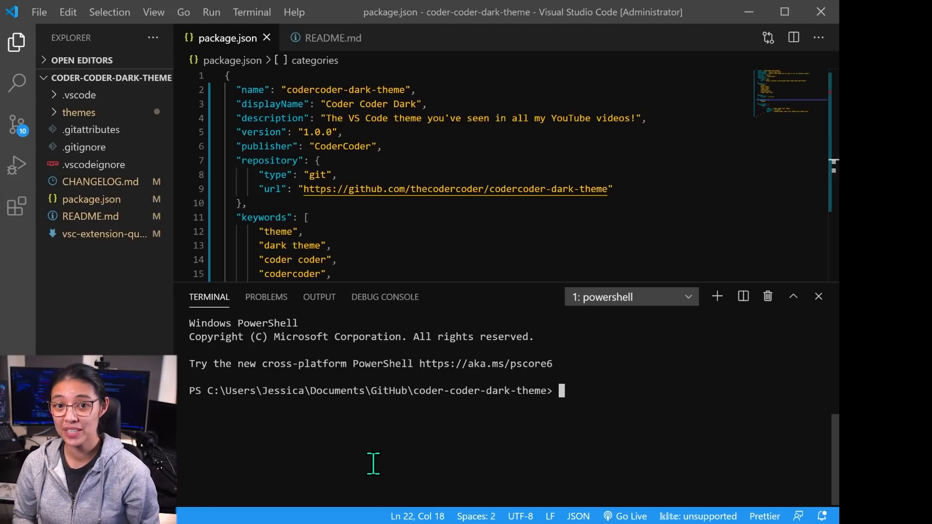
Step: Install vsce globally, package codercoder-dark-theme-1.0.0.vsix, and publish it
type("npm i")
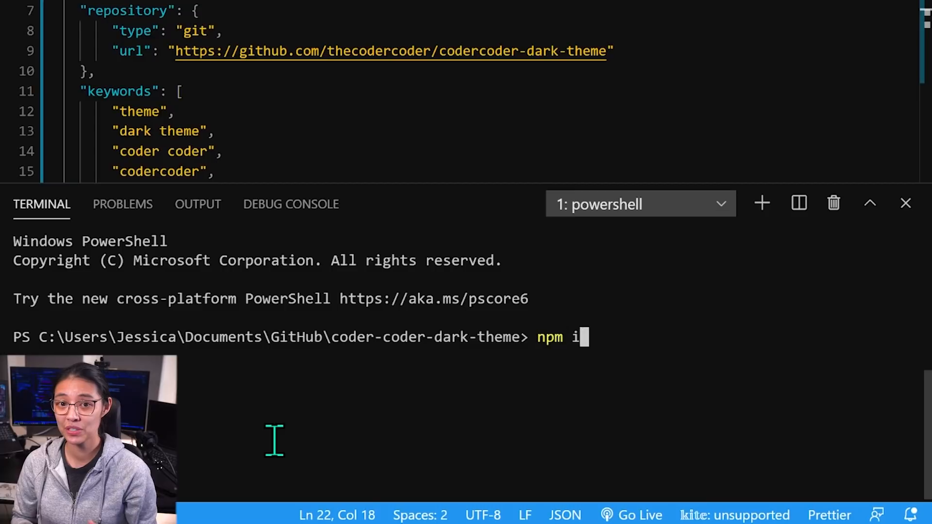
type("nstall -g")
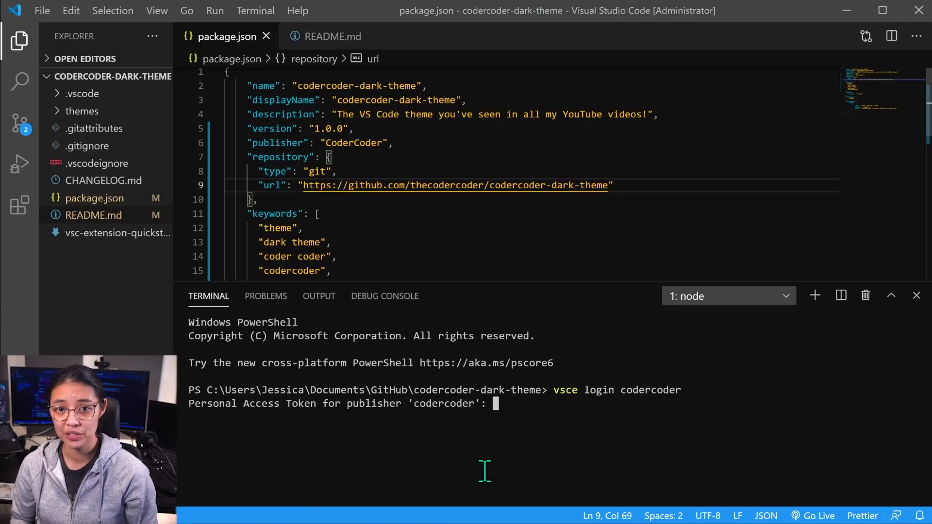
mouse_move(557, 485)
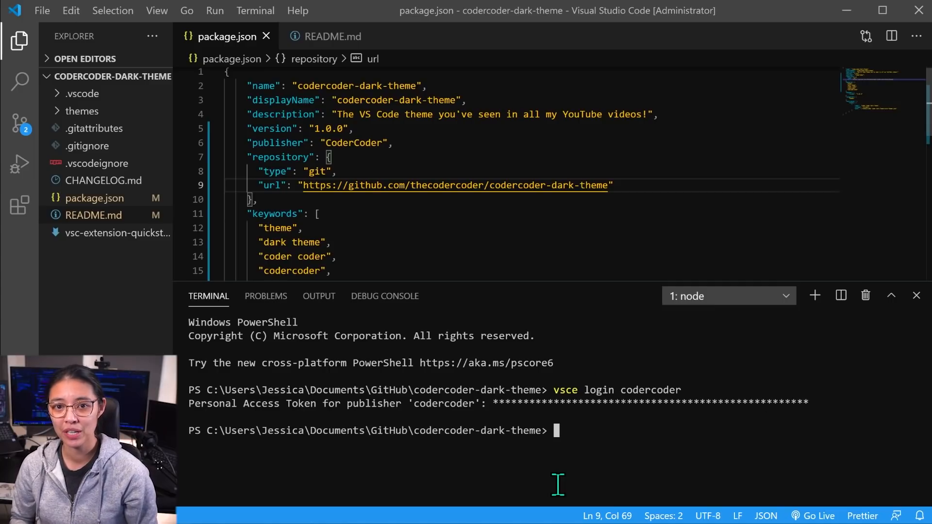
type("vsce package")
type("vsce publi")
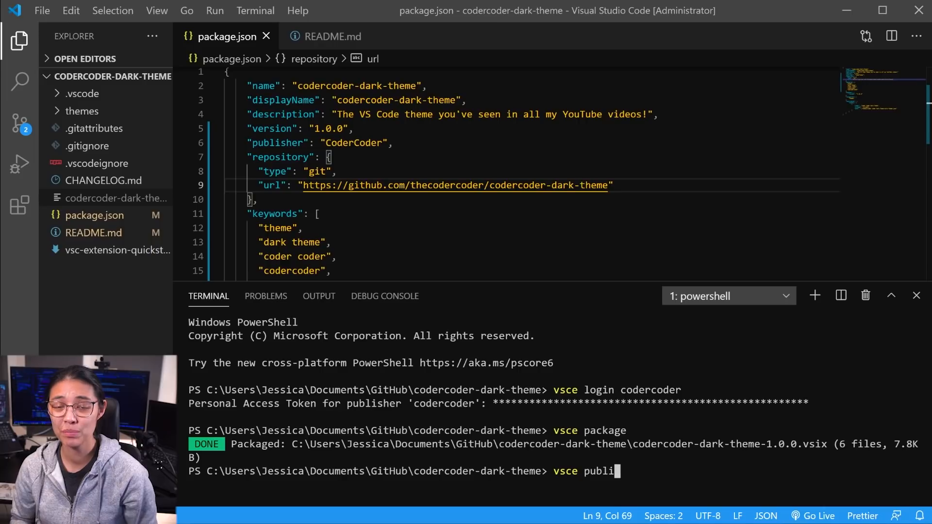
key("enter")
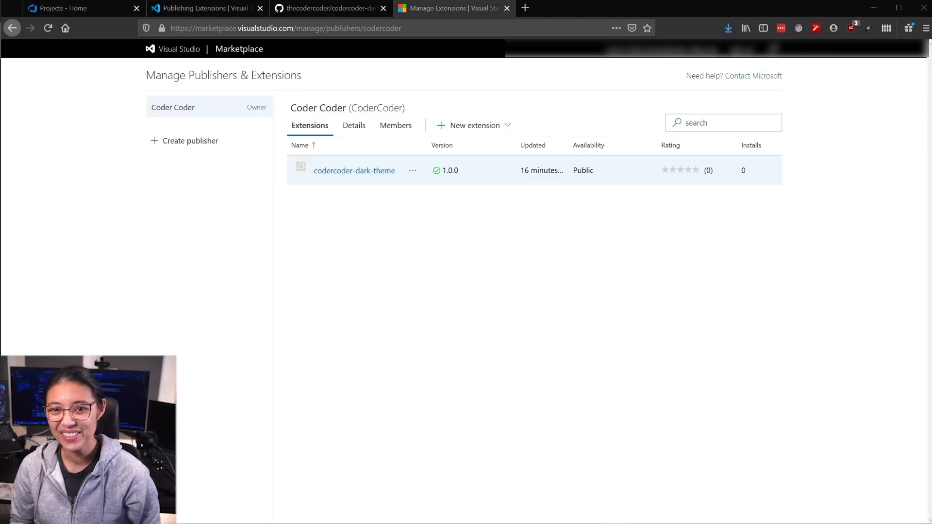
mouse_move(382, 289)
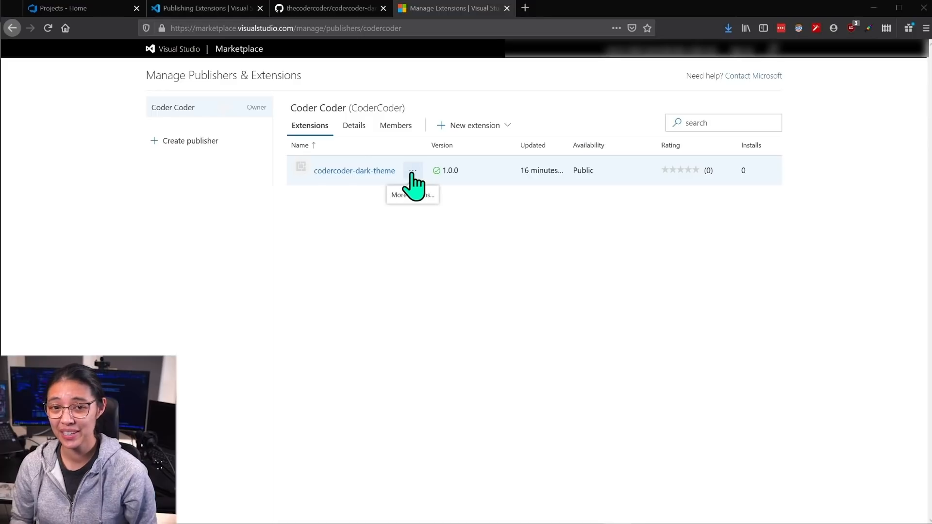
Step: Choose View Extension from codercoder-dark-theme's actions menu
left_click(413, 170)
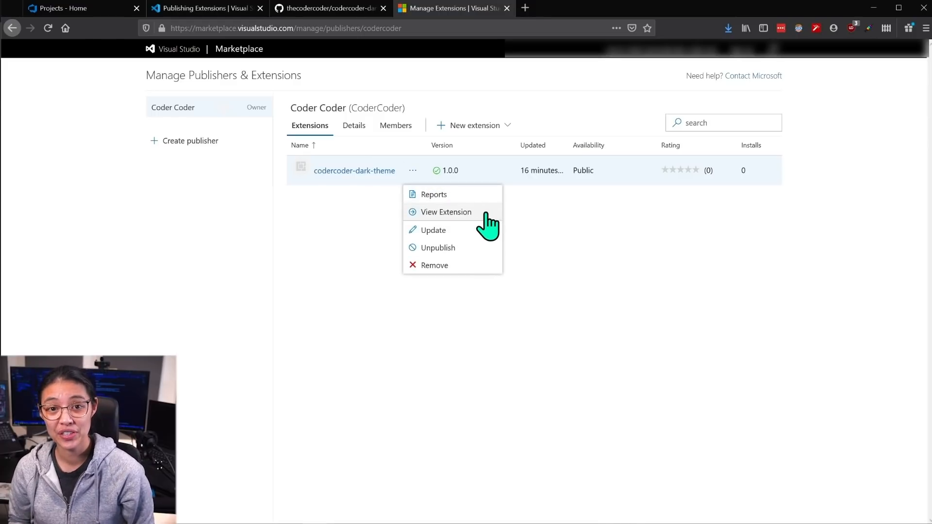
left_click(445, 211)
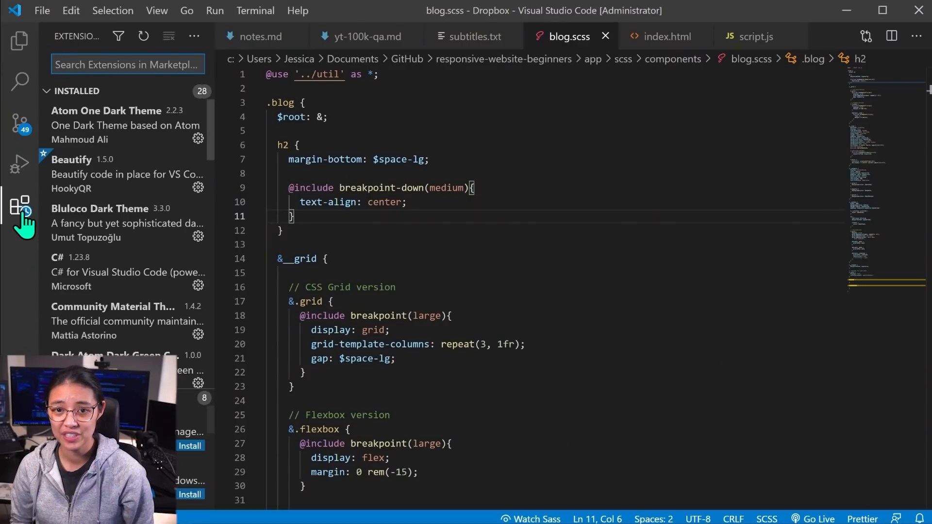
Step: Search 'codercoder', install codercoder-dark-theme, and apply Coder Coder Dark Theme
type("codercoder")
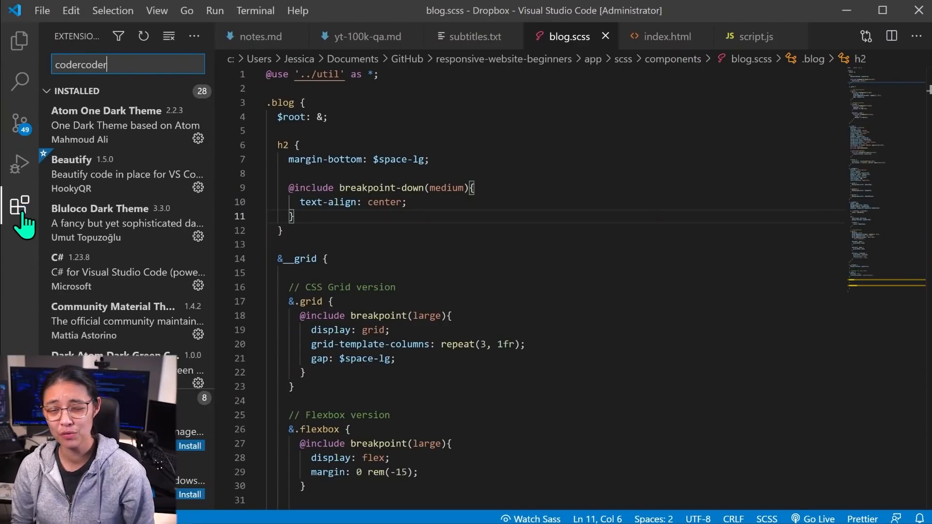
left_click(119, 107)
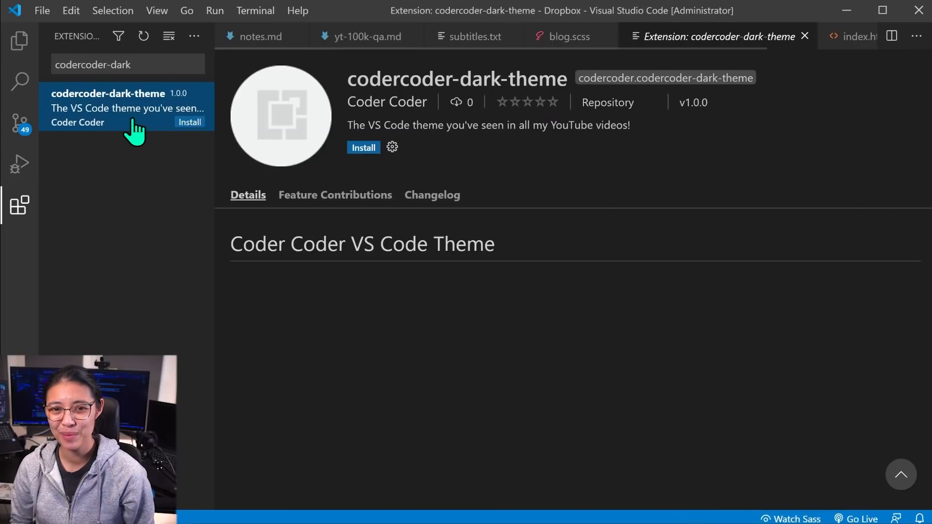
mouse_move(366, 169)
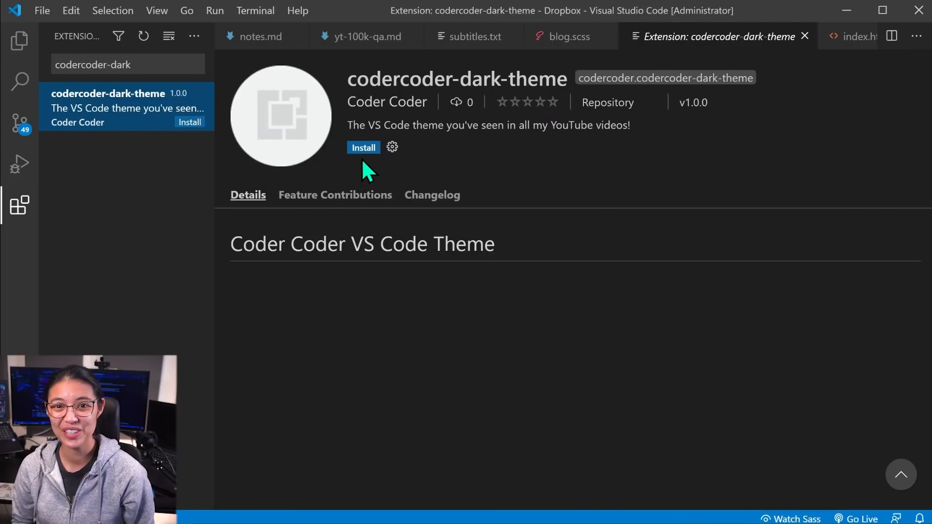
left_click(363, 148)
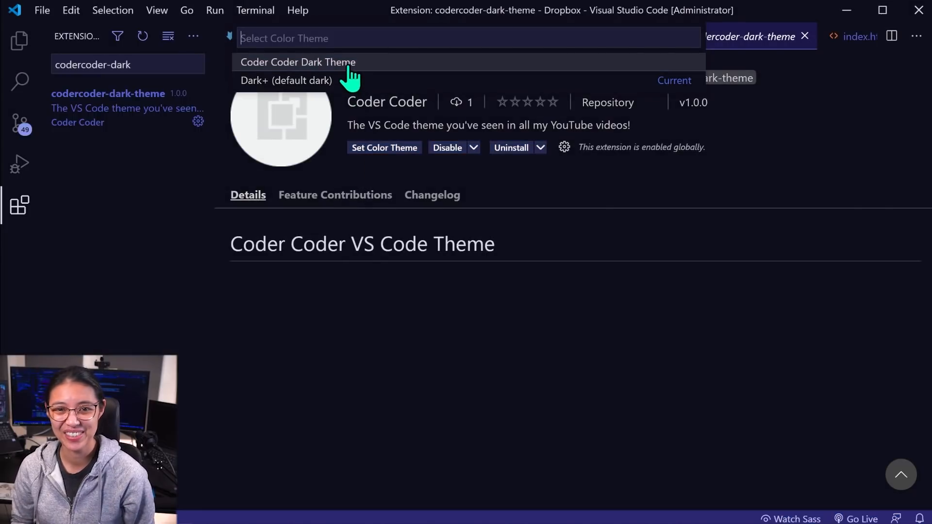
left_click(297, 62)
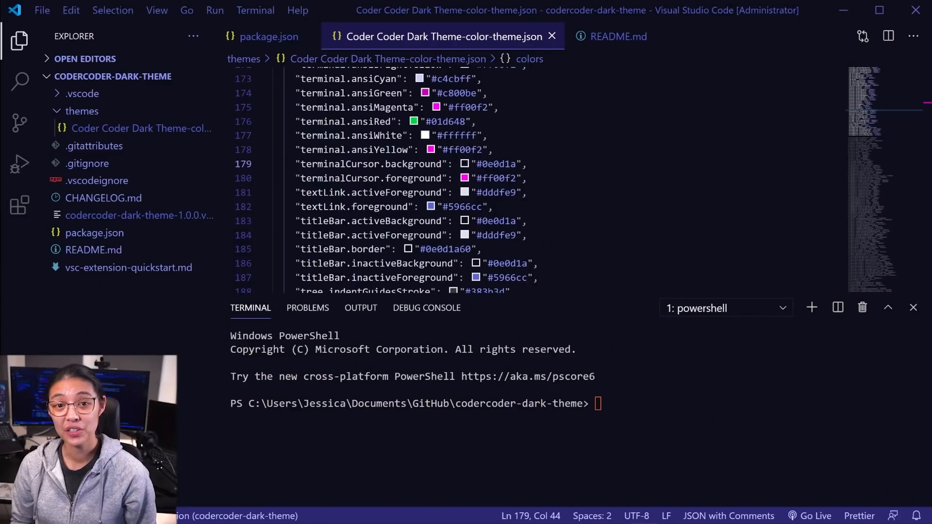
Step: Run vsce login as codercoder and enter 'vsce publish minor' at the prompt
type("vsce login coderco")
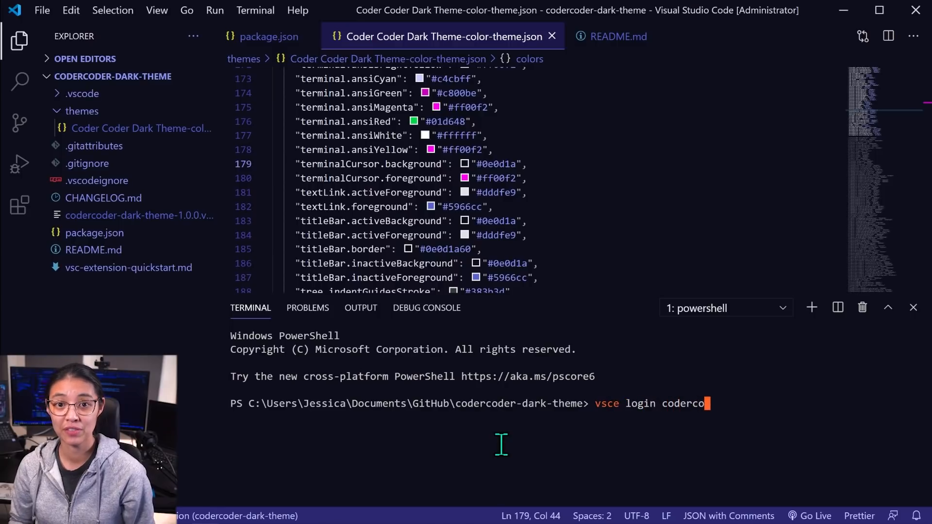
key("Enter")
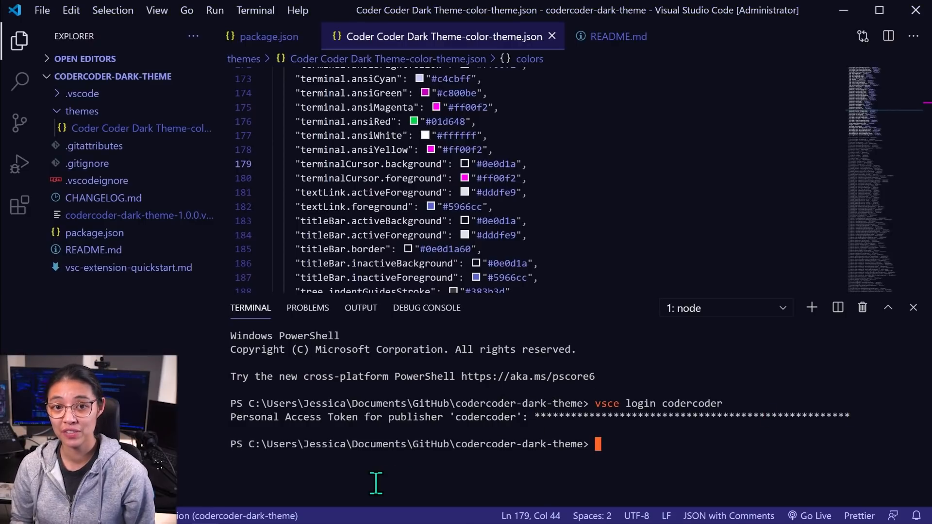
type("vsce")
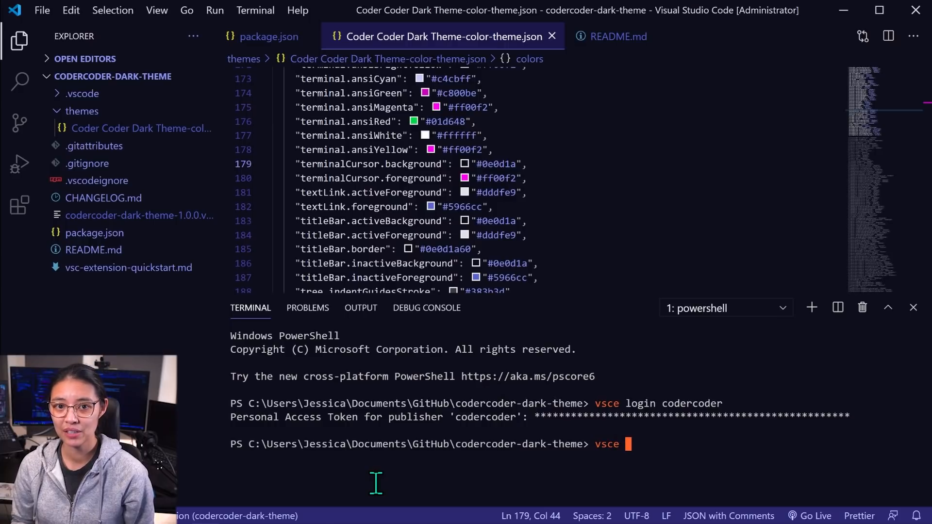
type("publish minor")
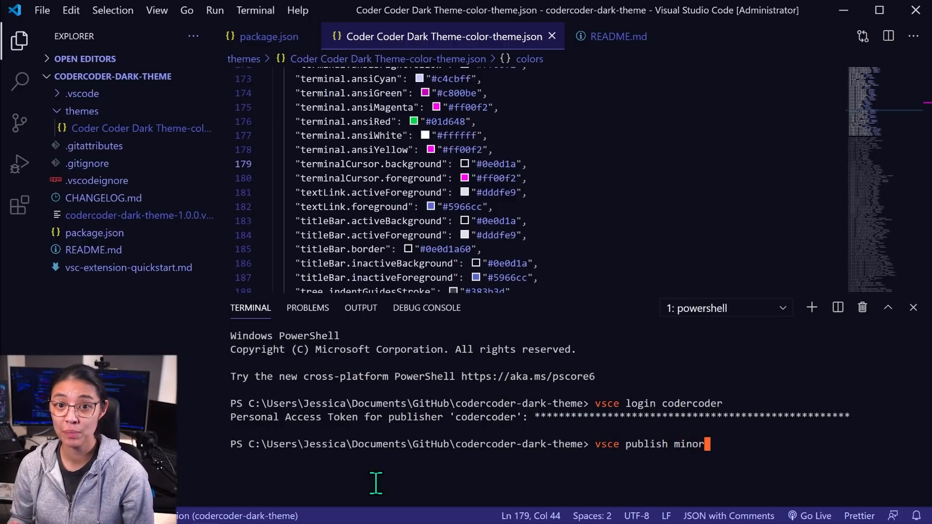